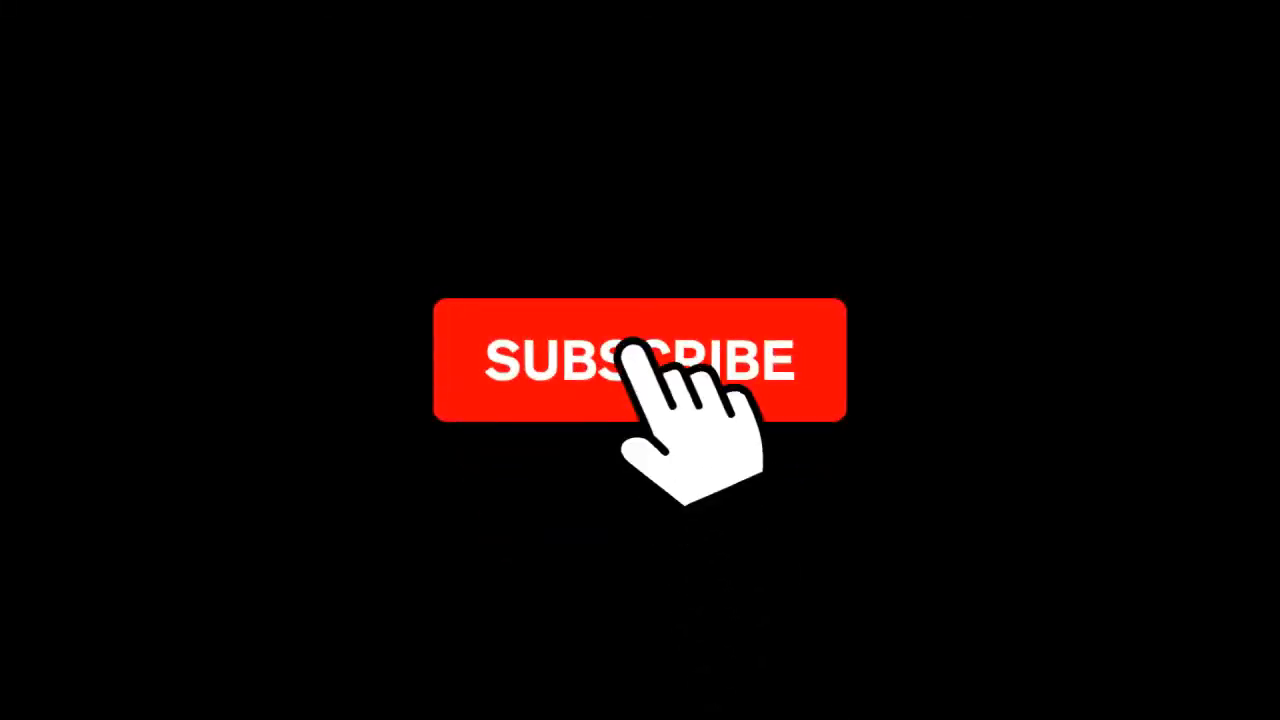
- Create a Markers track at the top of the project via Add Marker Track
left_click(640, 358)
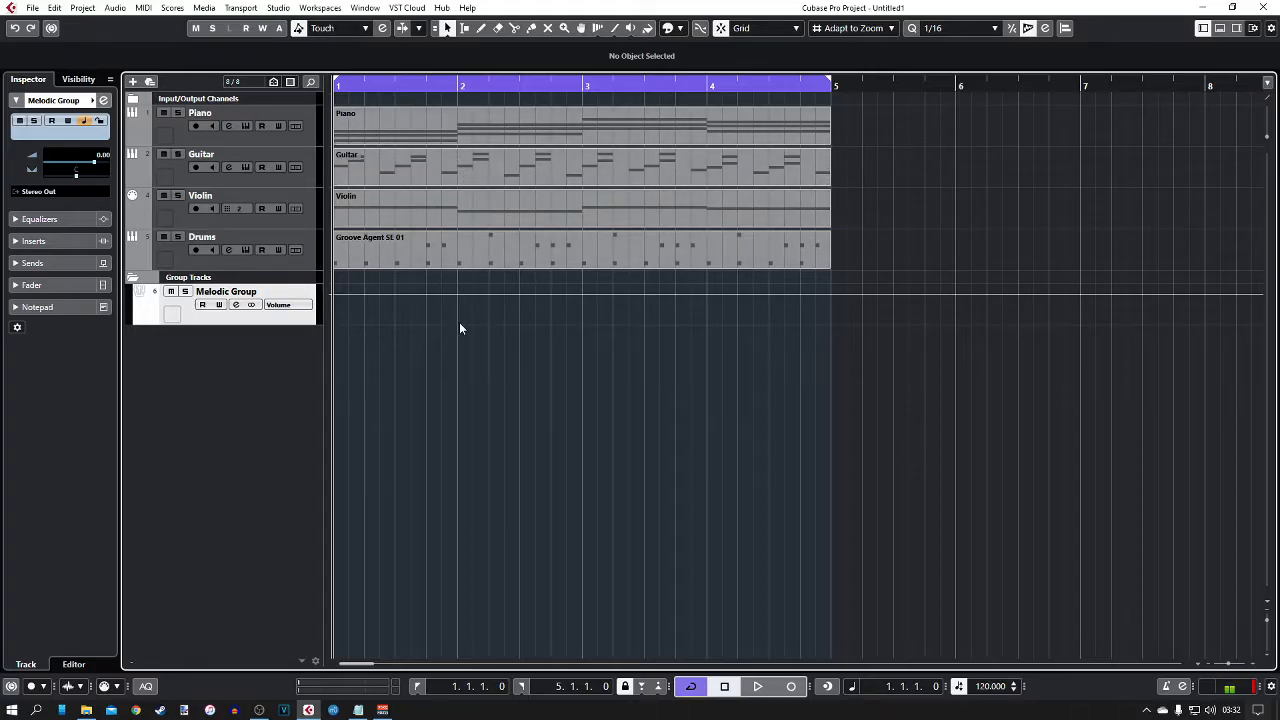
mouse_move(210, 430)
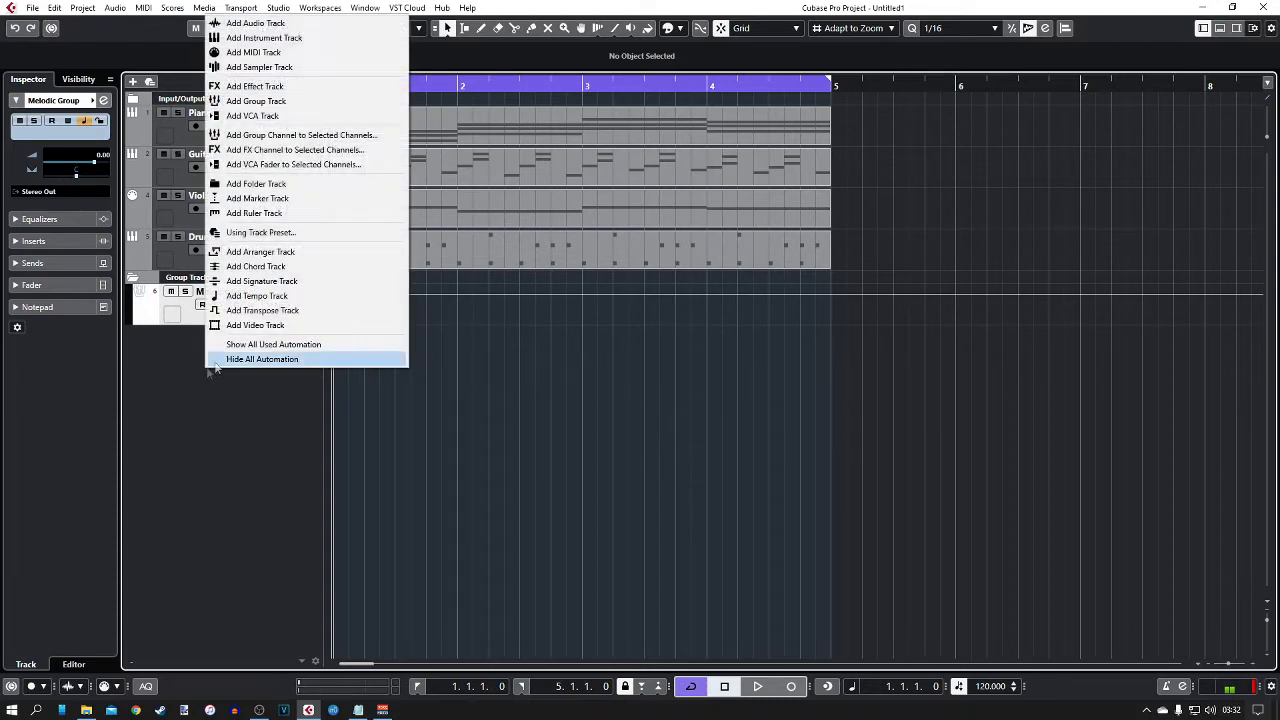
mouse_move(256, 198)
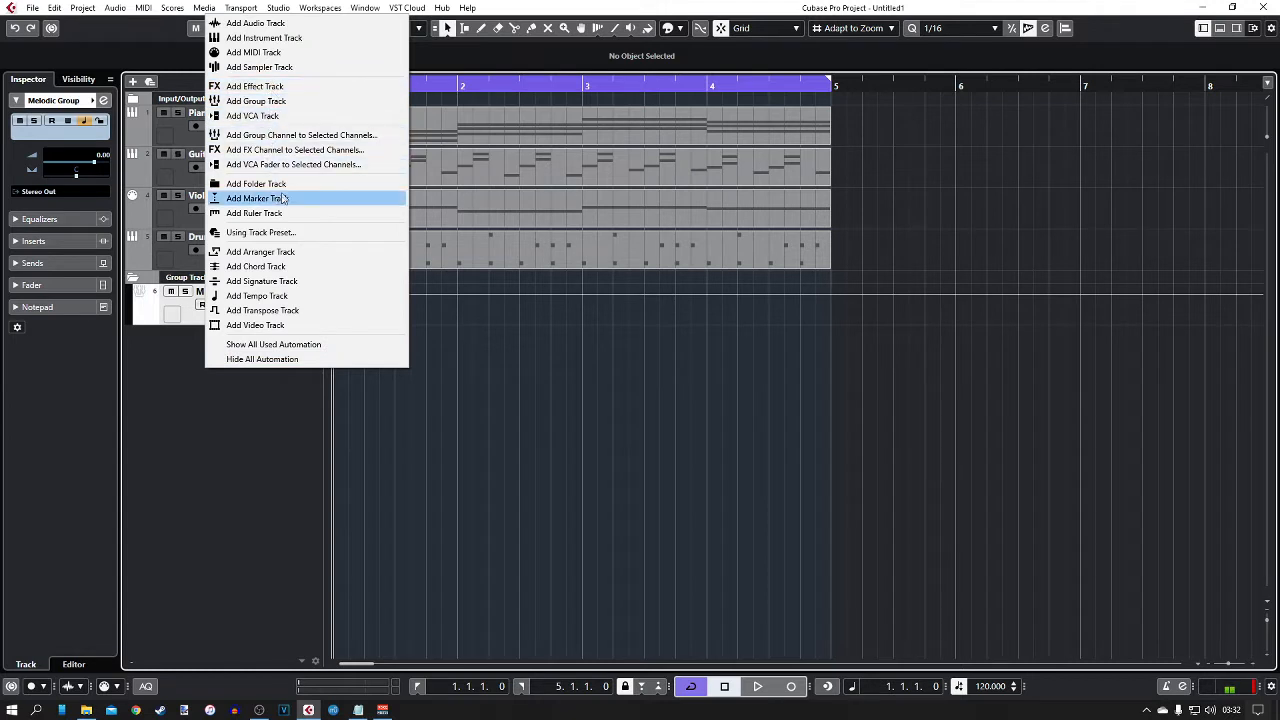
left_click(254, 198)
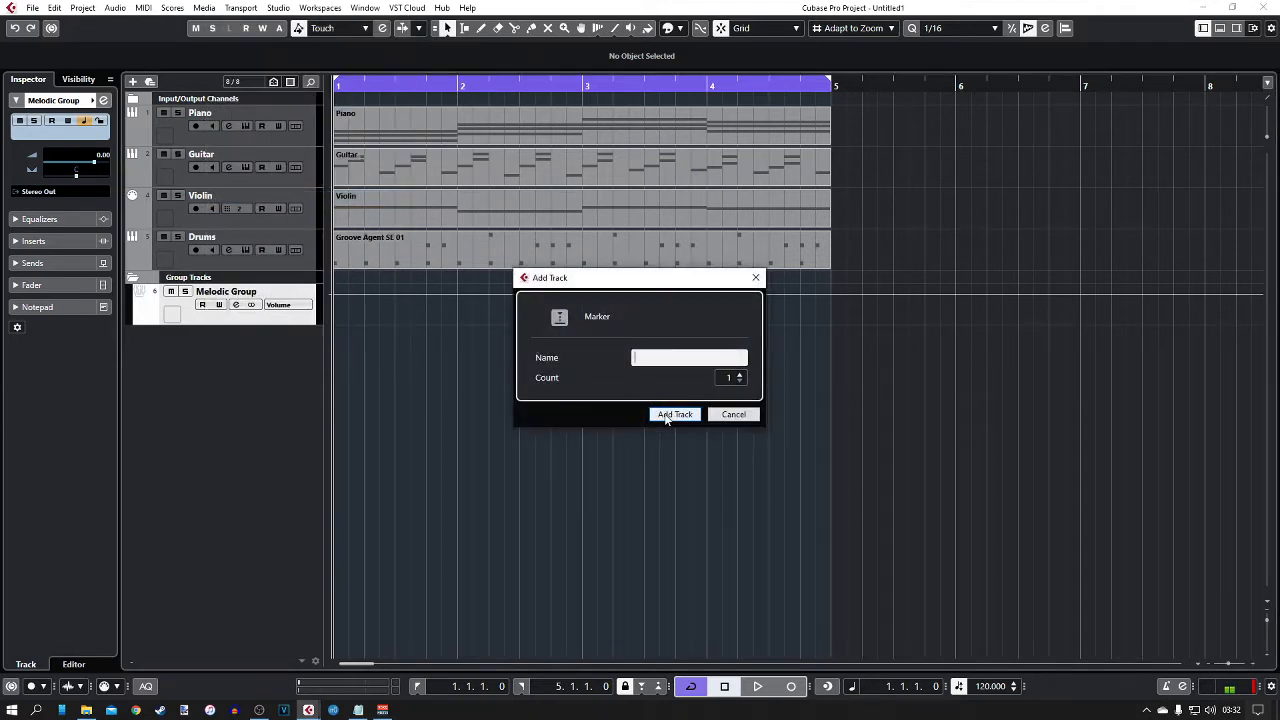
left_click(676, 414)
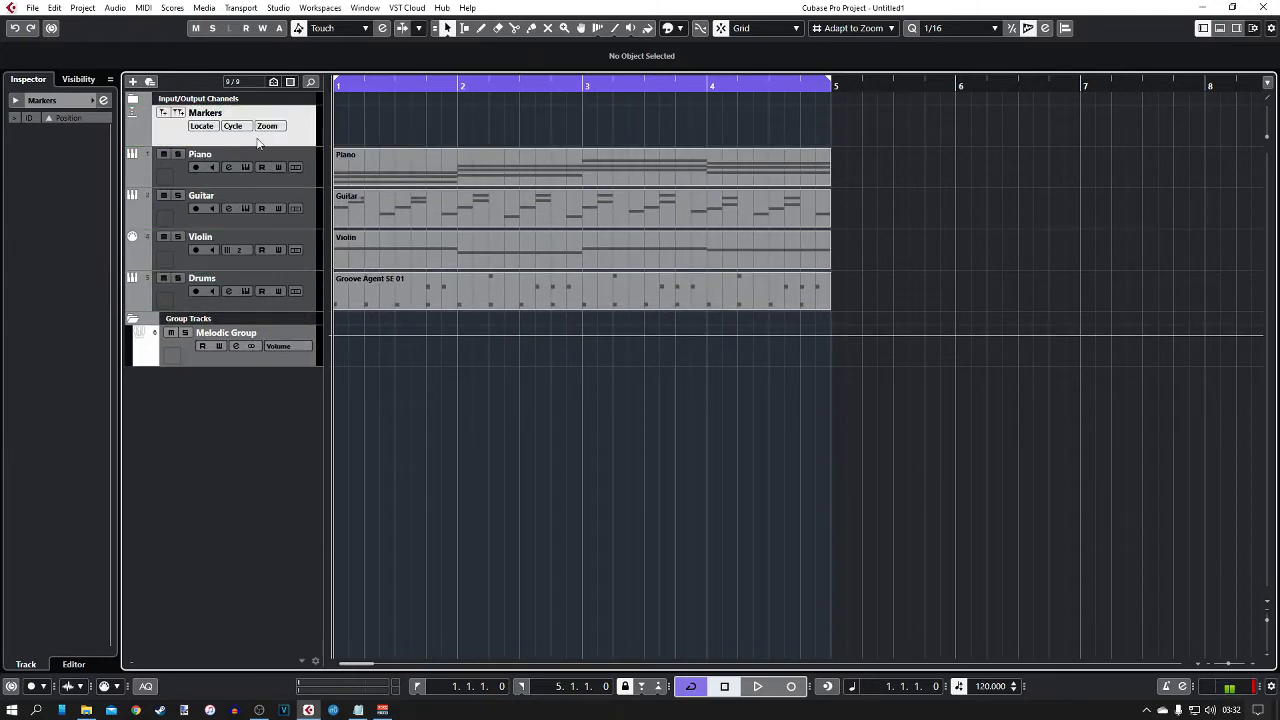
mouse_move(548, 148)
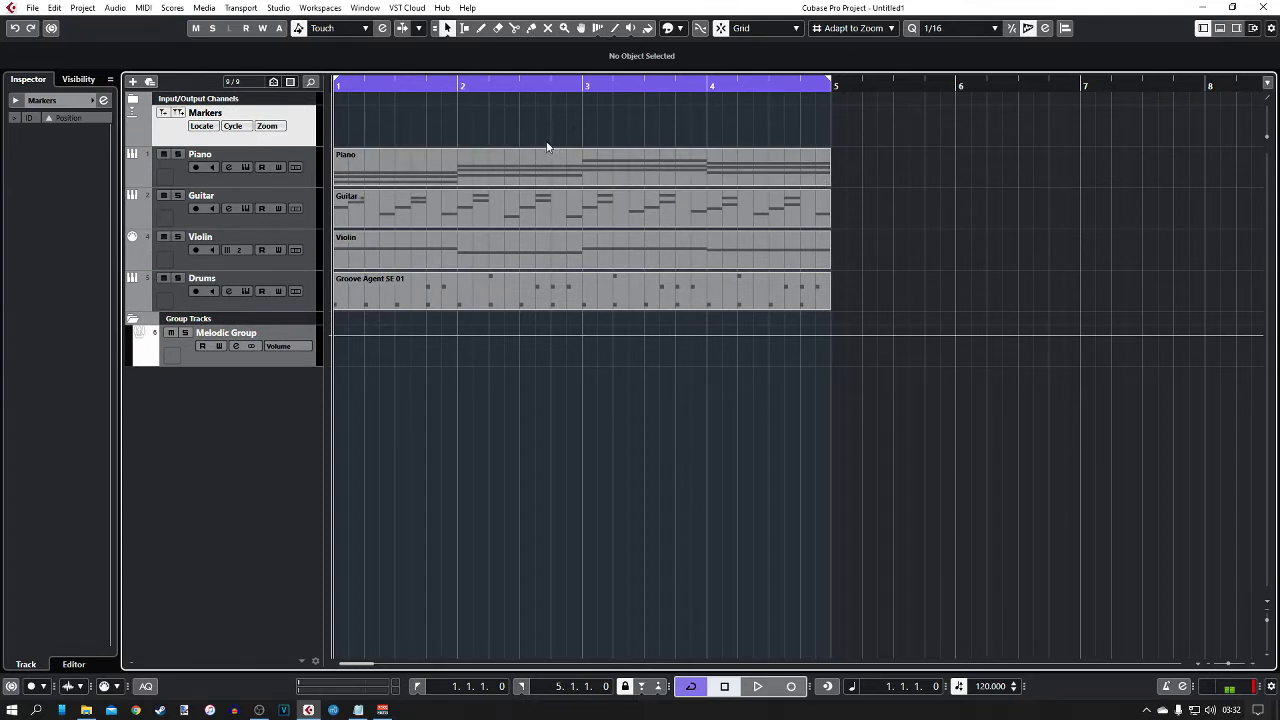
mouse_move(404, 140)
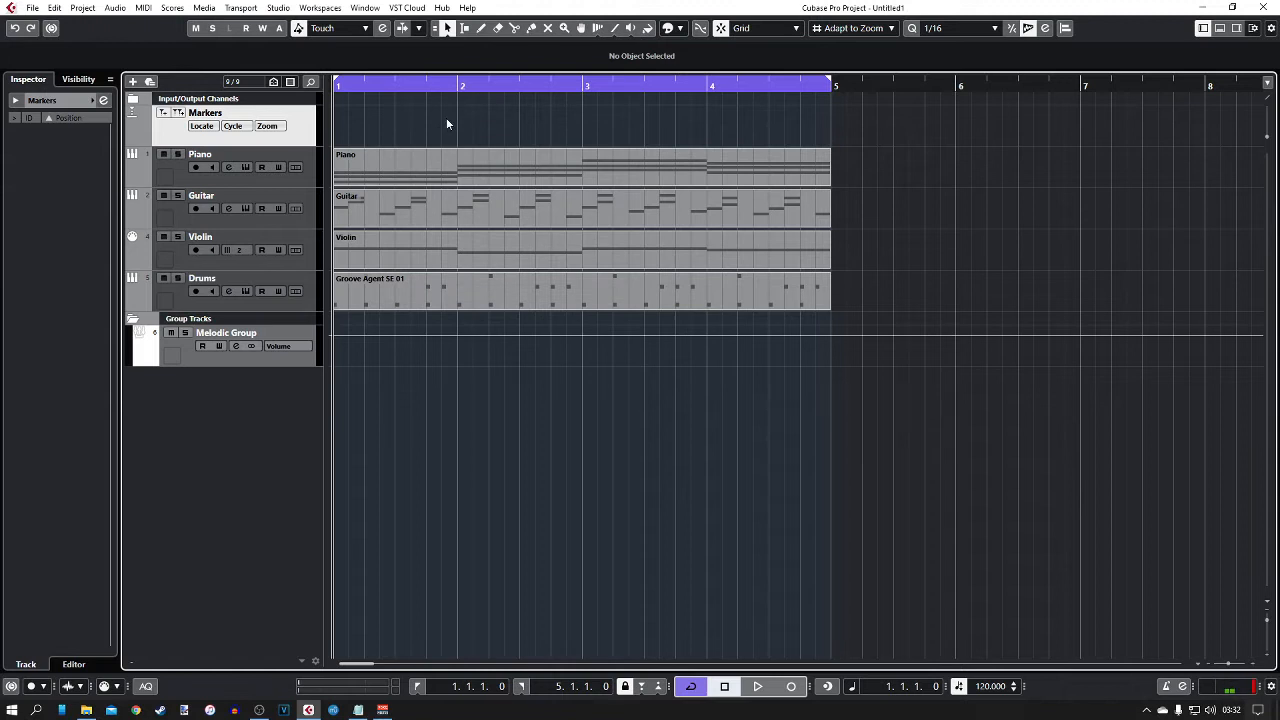
mouse_move(338, 112)
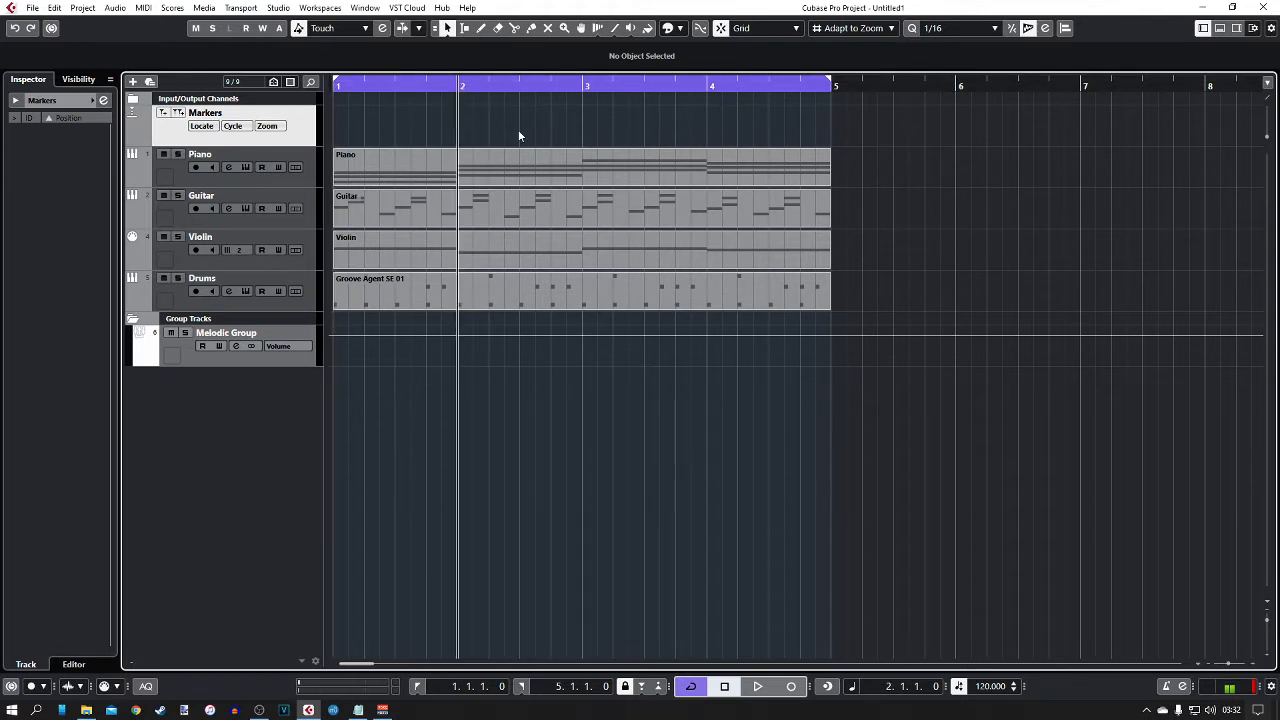
mouse_move(432, 132)
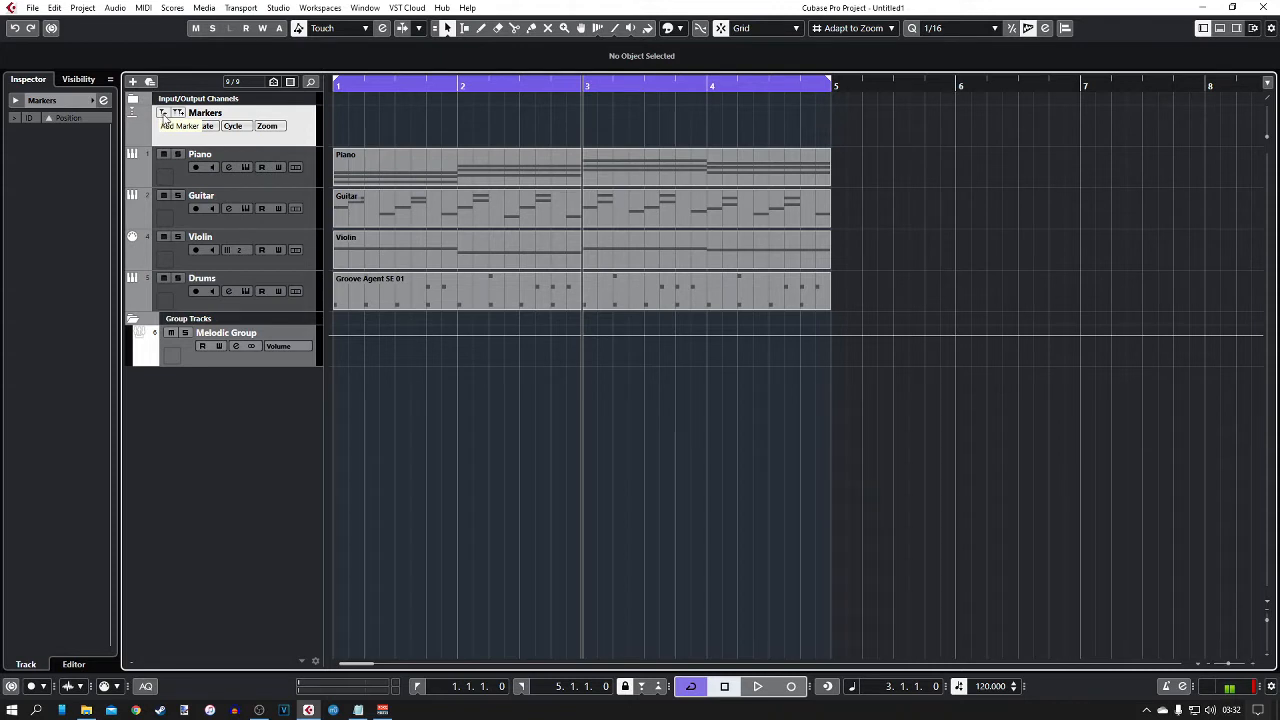
- Drop a marker at bar 3 and another at bar 5 on the Markers track
left_click(180, 124)
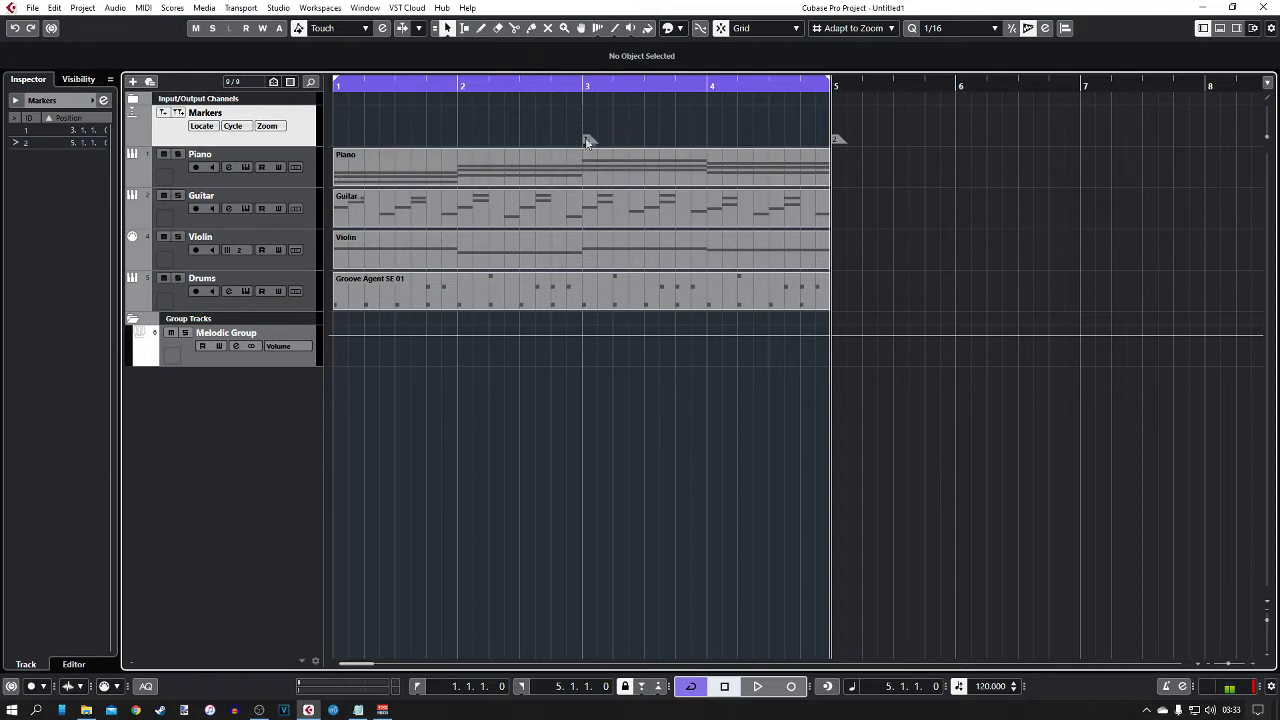
mouse_move(582, 136)
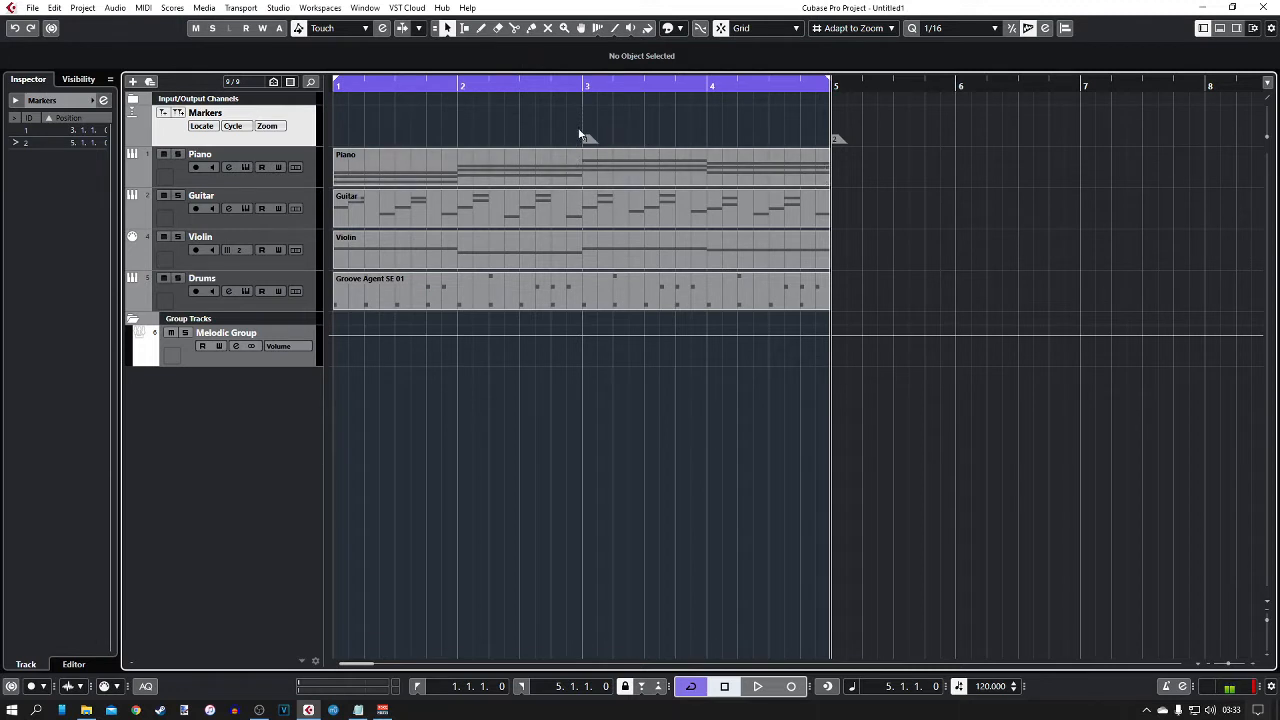
mouse_move(590, 140)
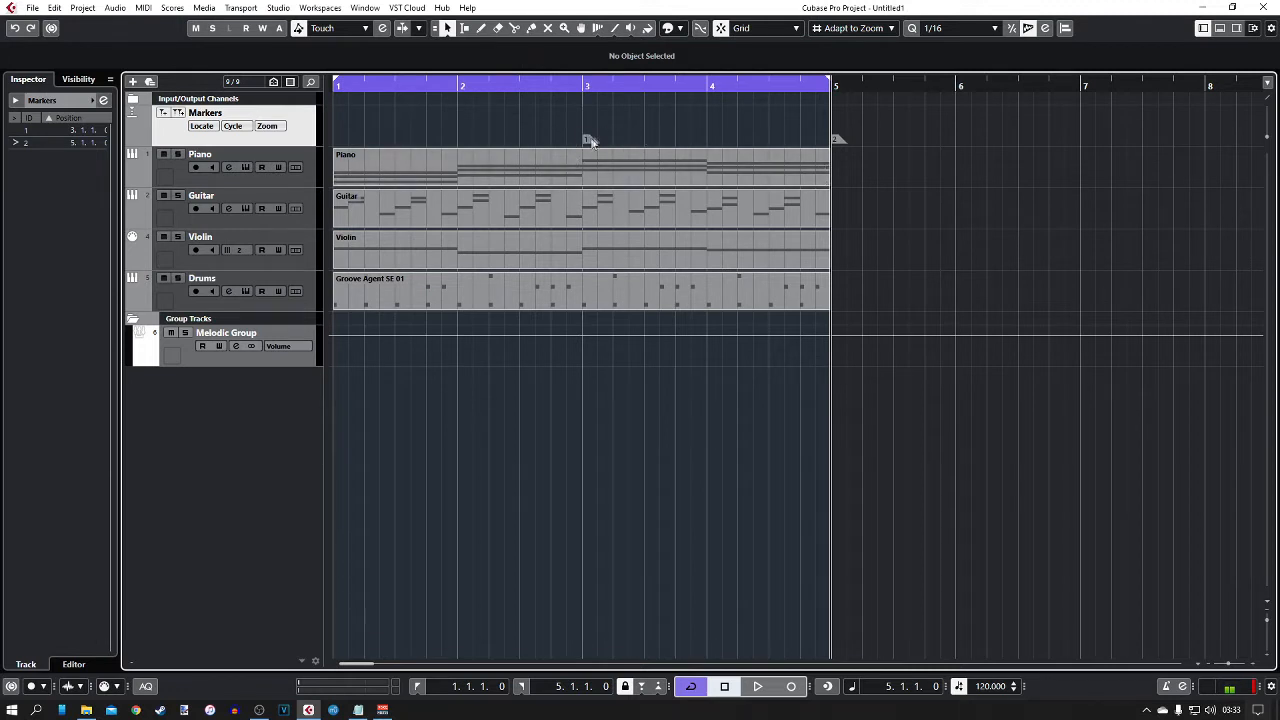
left_click(836, 140)
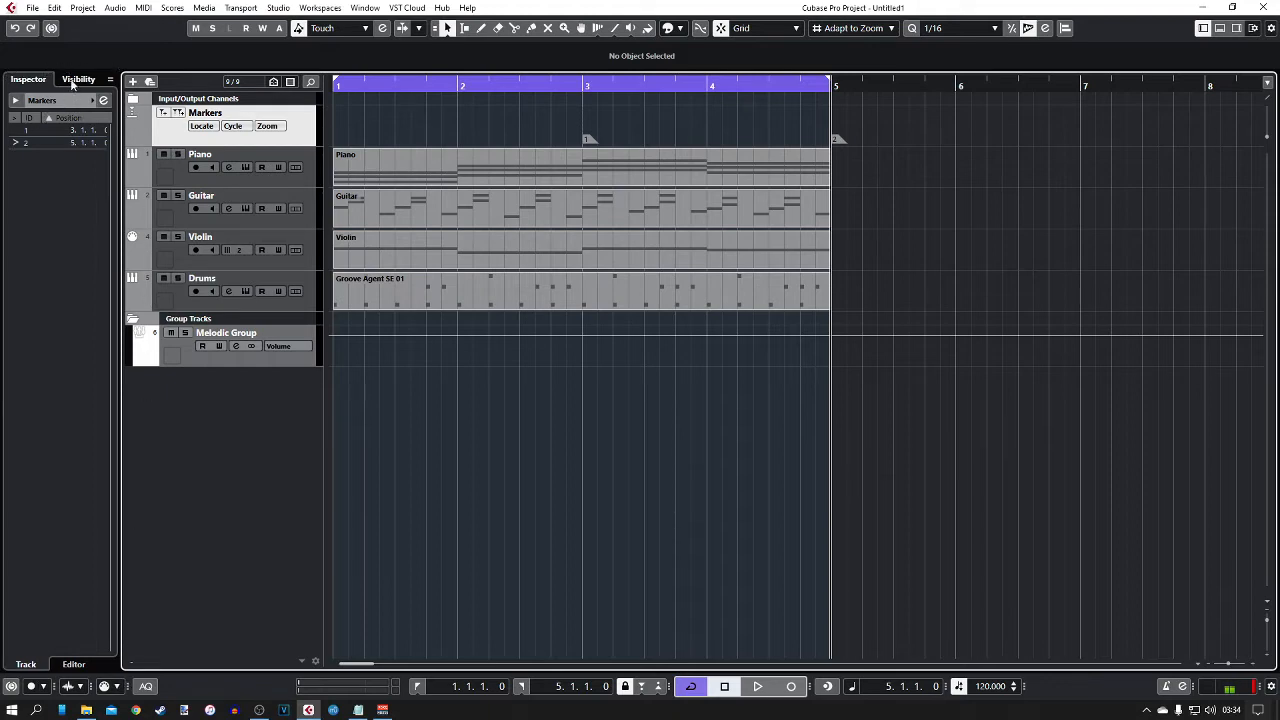
left_click(78, 80)
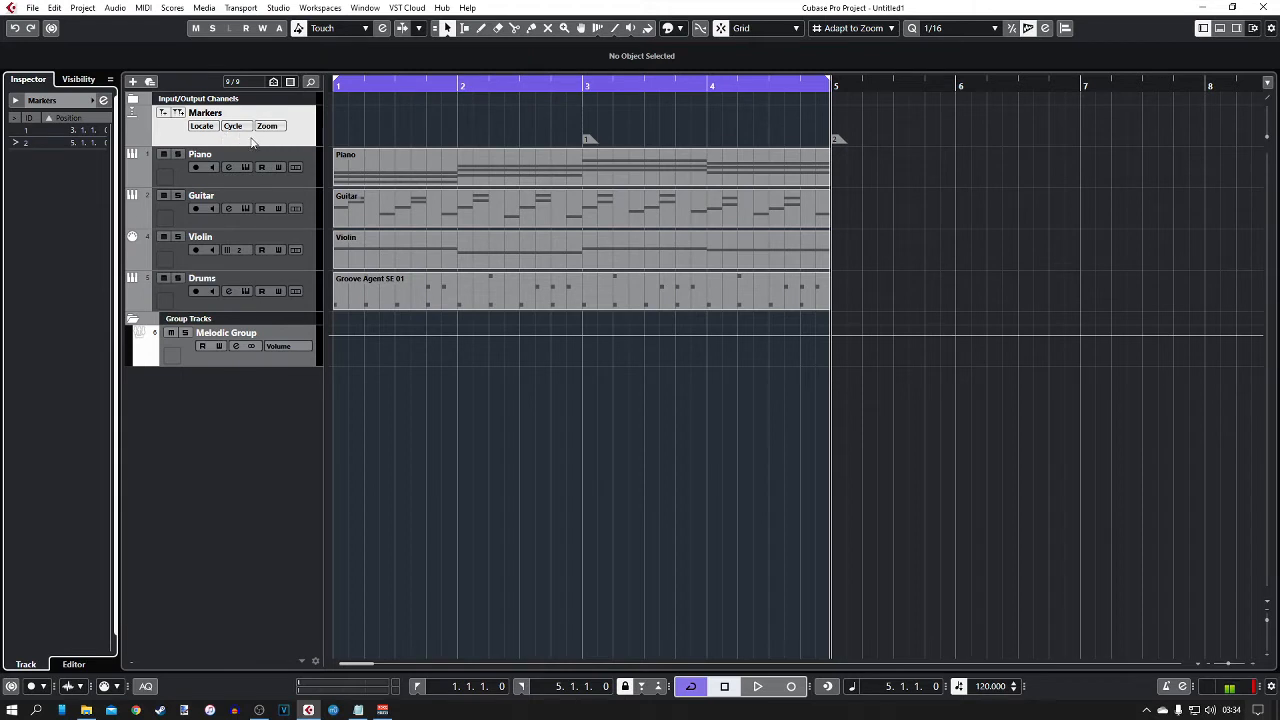
mouse_move(102, 100)
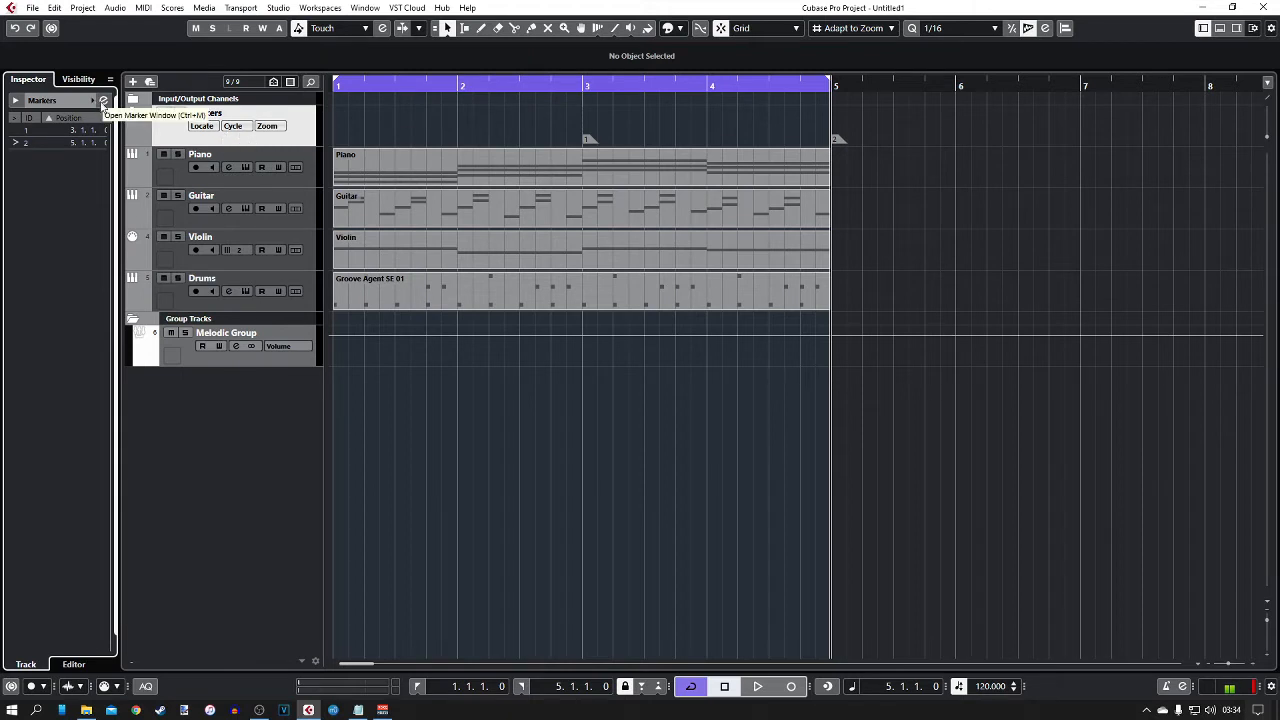
- In the Markers window, describe bar 5 as 'End of Song' and bar 3 as 'This is bar 3'
left_click(104, 100)
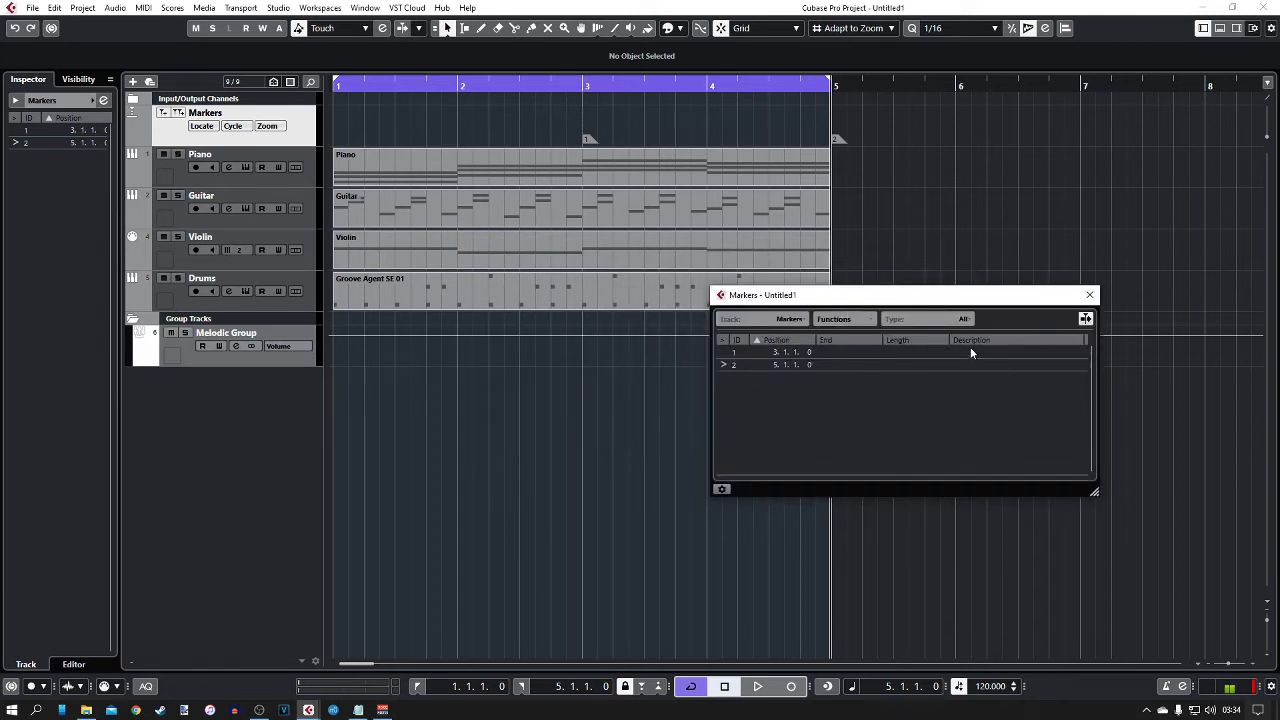
mouse_move(836, 144)
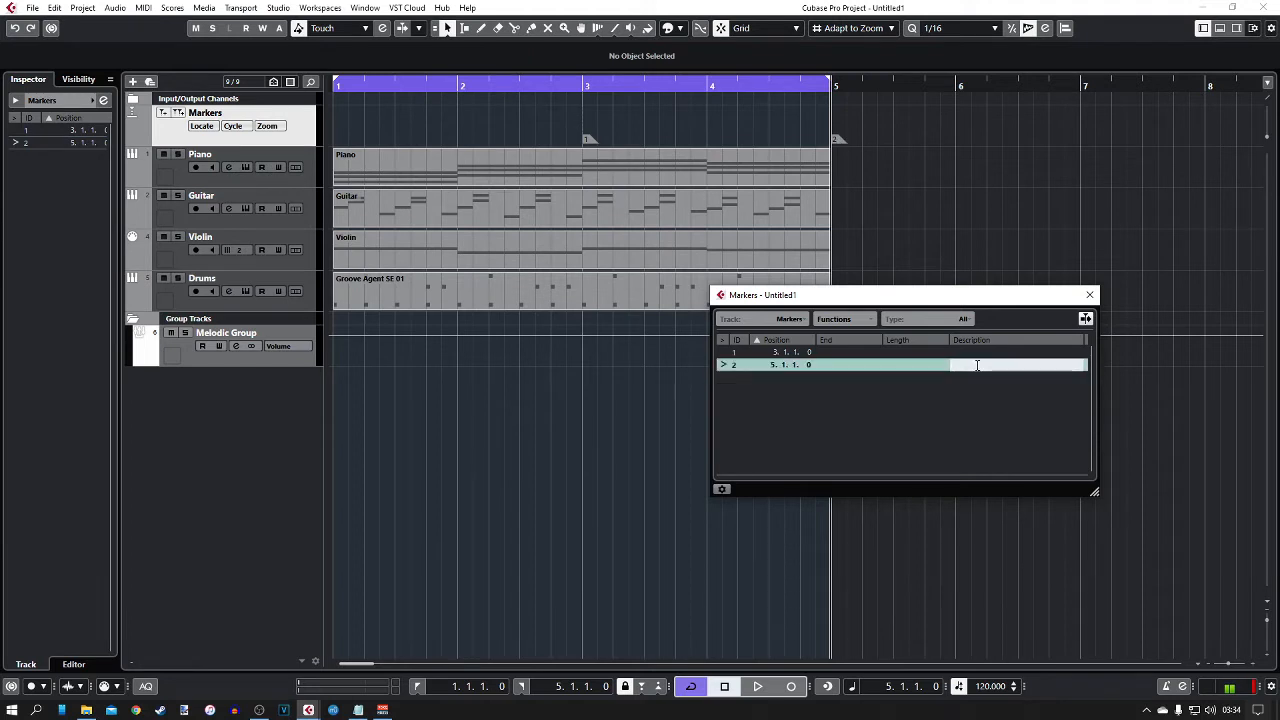
type("End of Song")
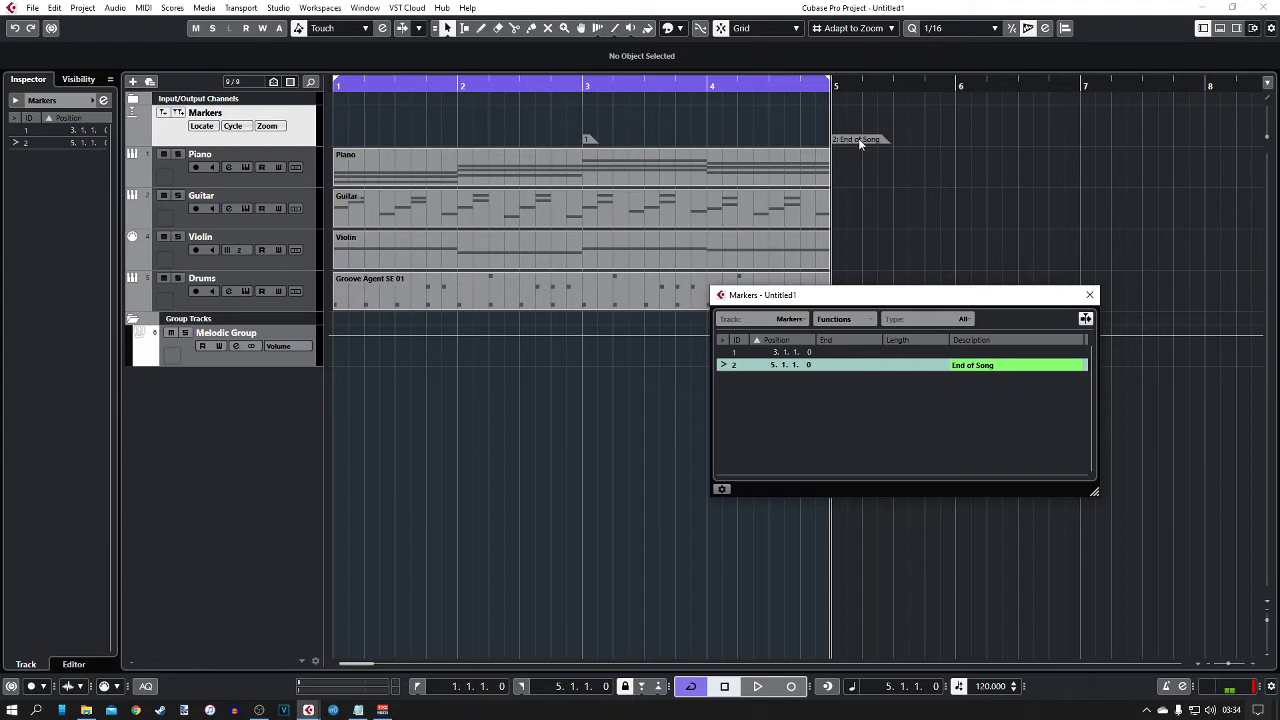
left_click(1088, 294)
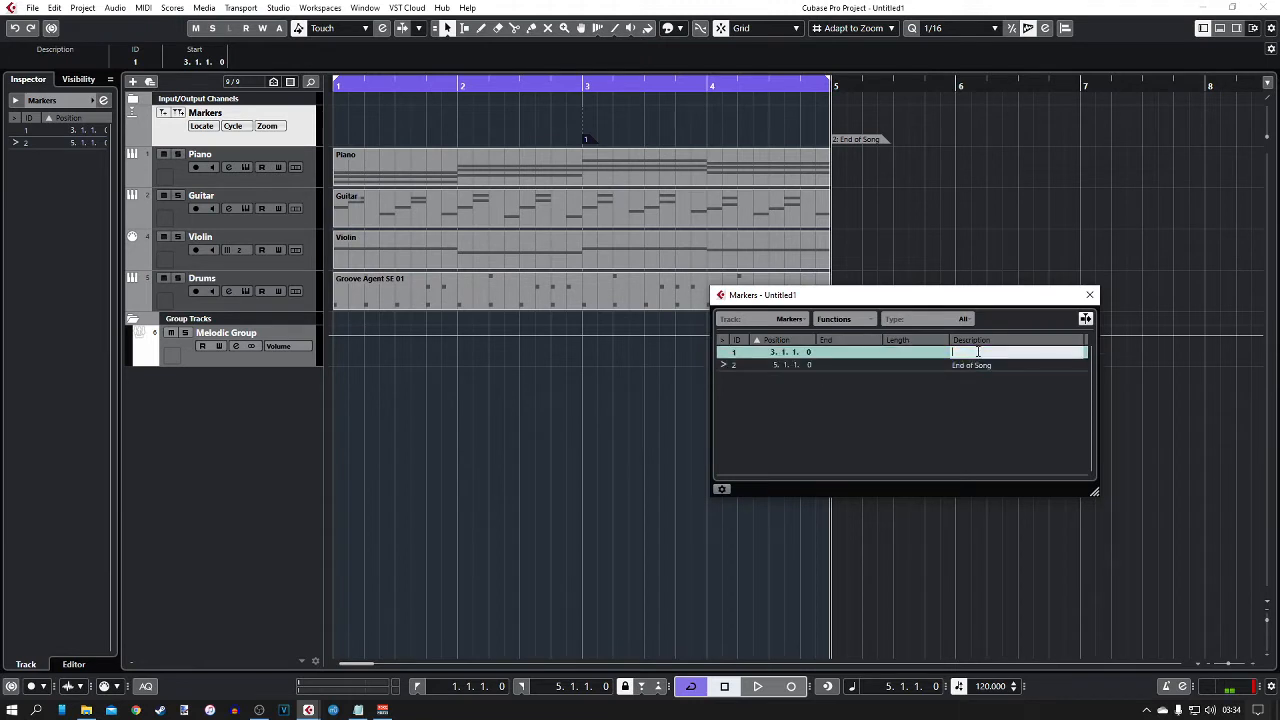
type("This is bar 3")
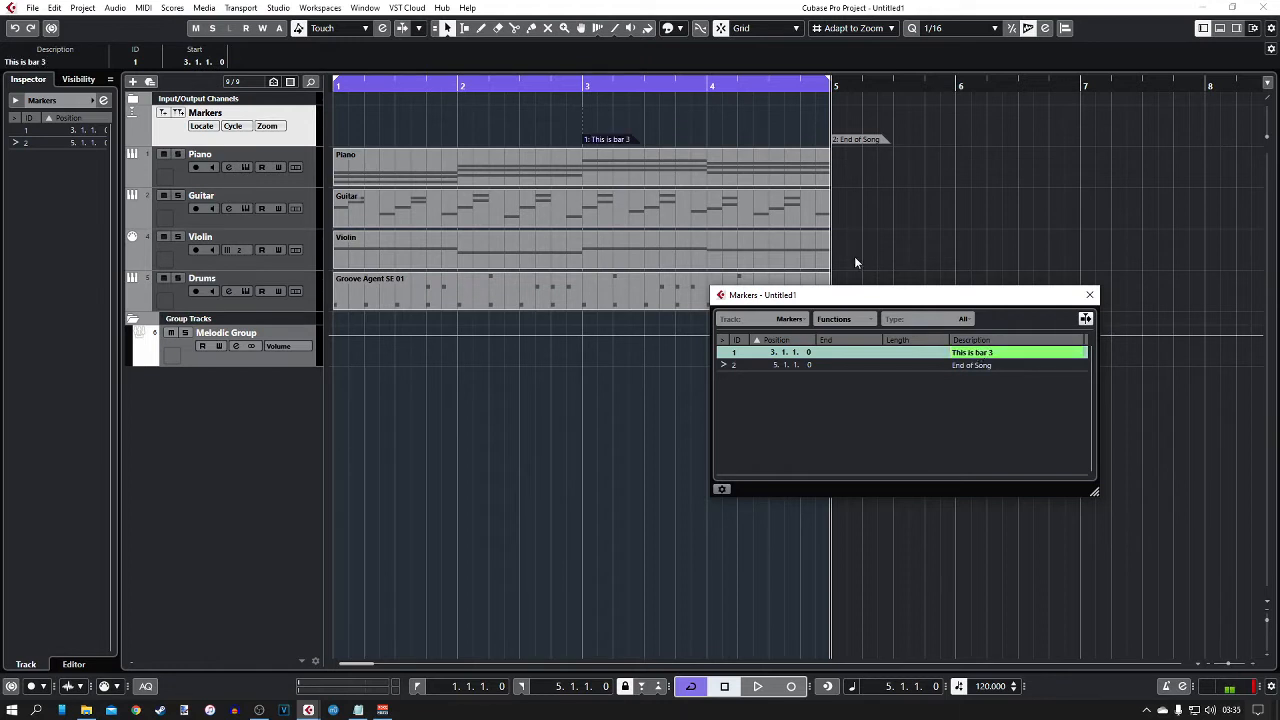
left_click(1088, 294)
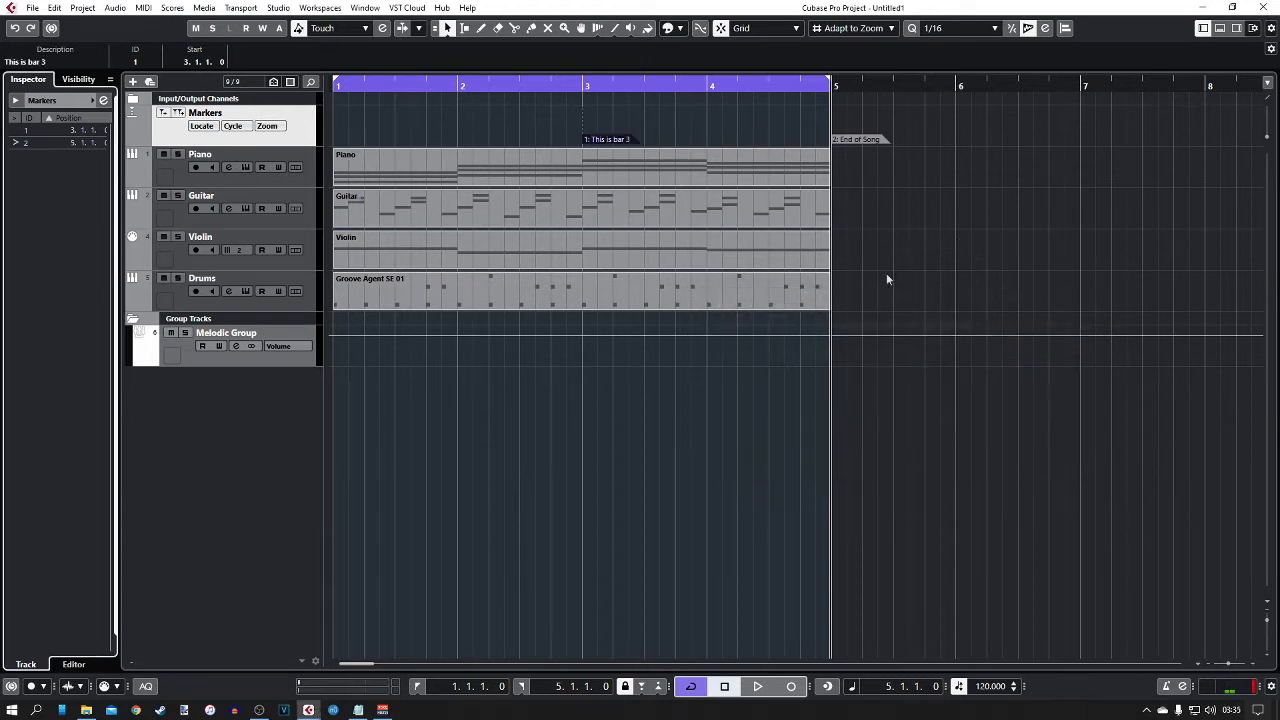
mouse_move(1080, 352)
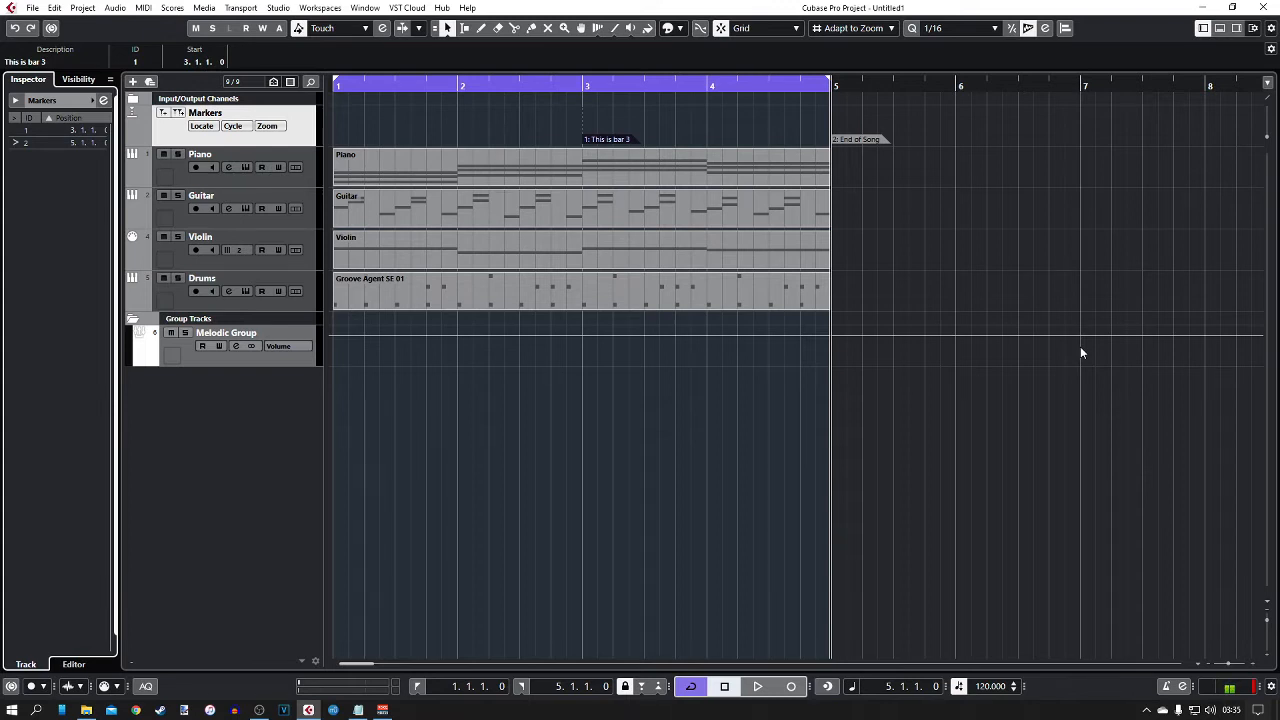
mouse_move(632, 130)
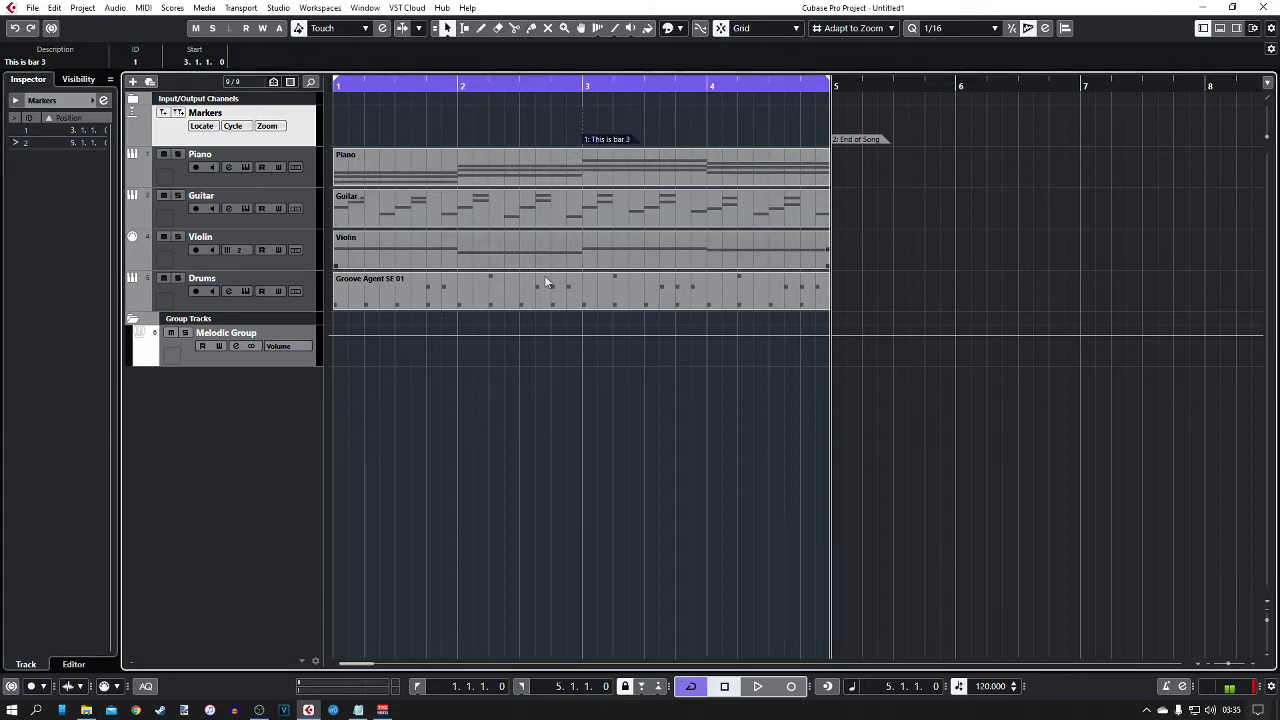
mouse_move(440, 388)
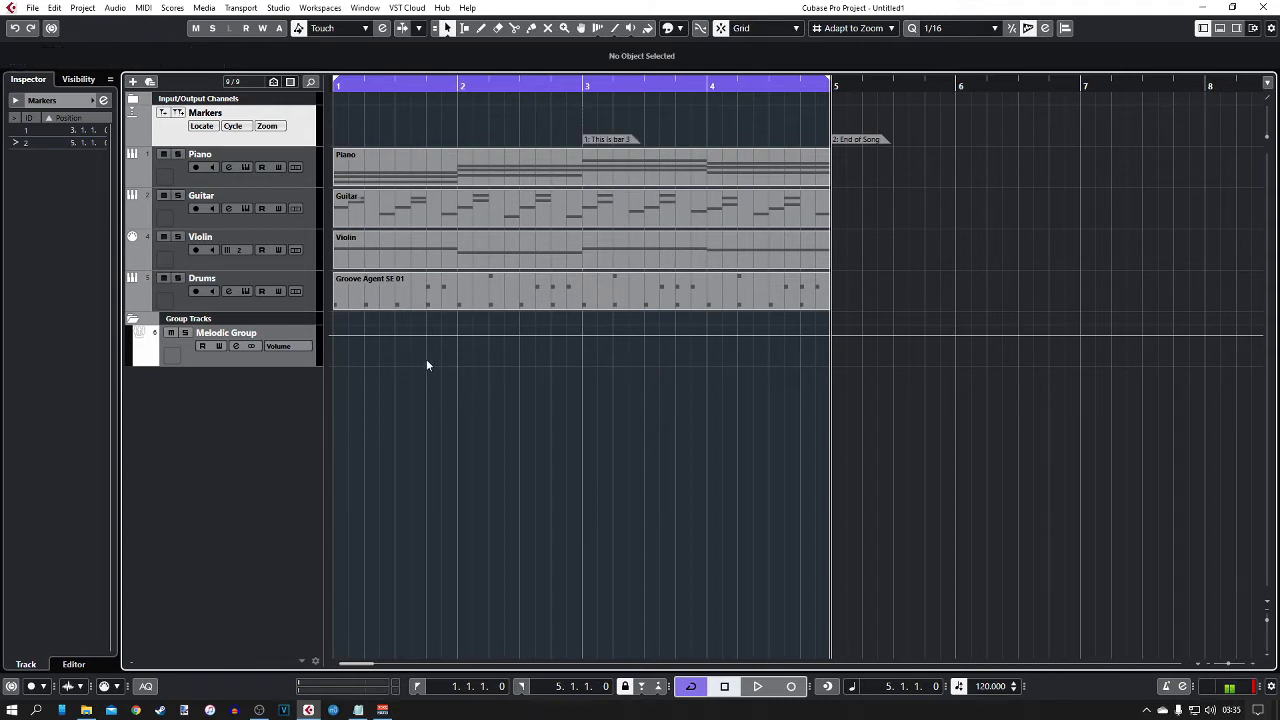
mouse_move(528, 228)
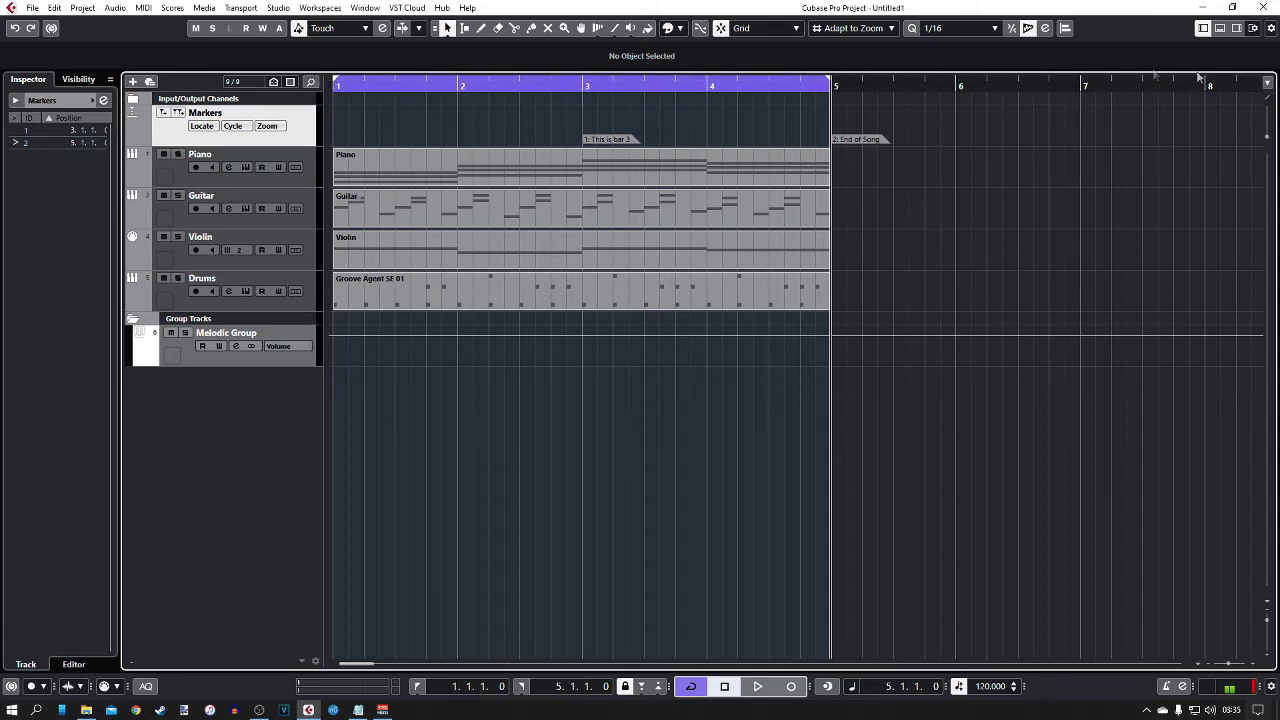
mouse_move(248, 424)
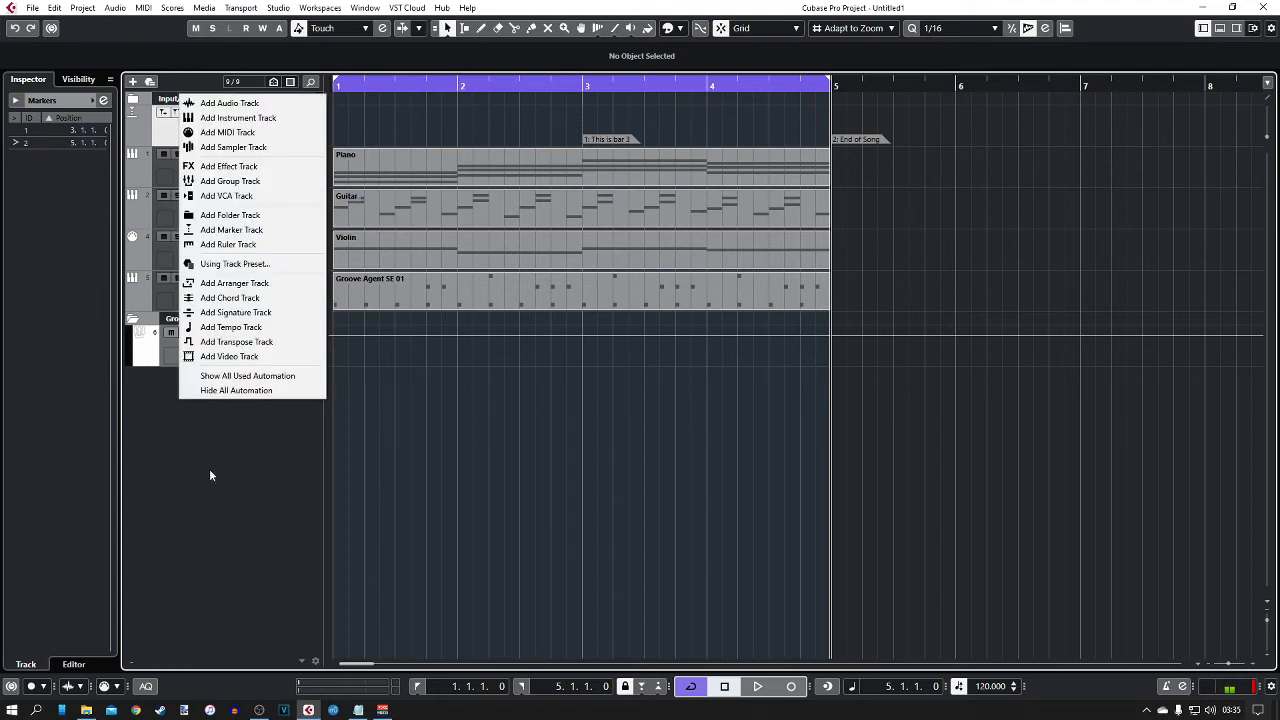
mouse_move(228, 244)
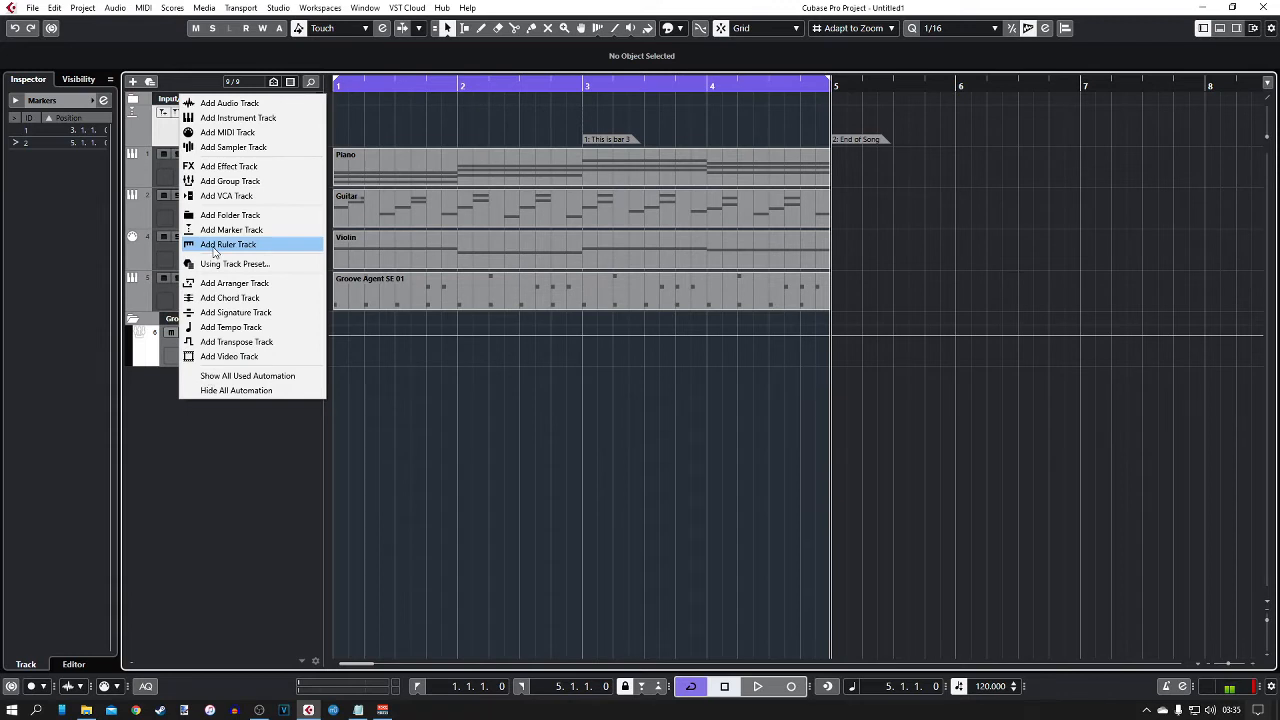
- Create one ruler track in bars and beats at the bottom of the track list
left_click(228, 244)
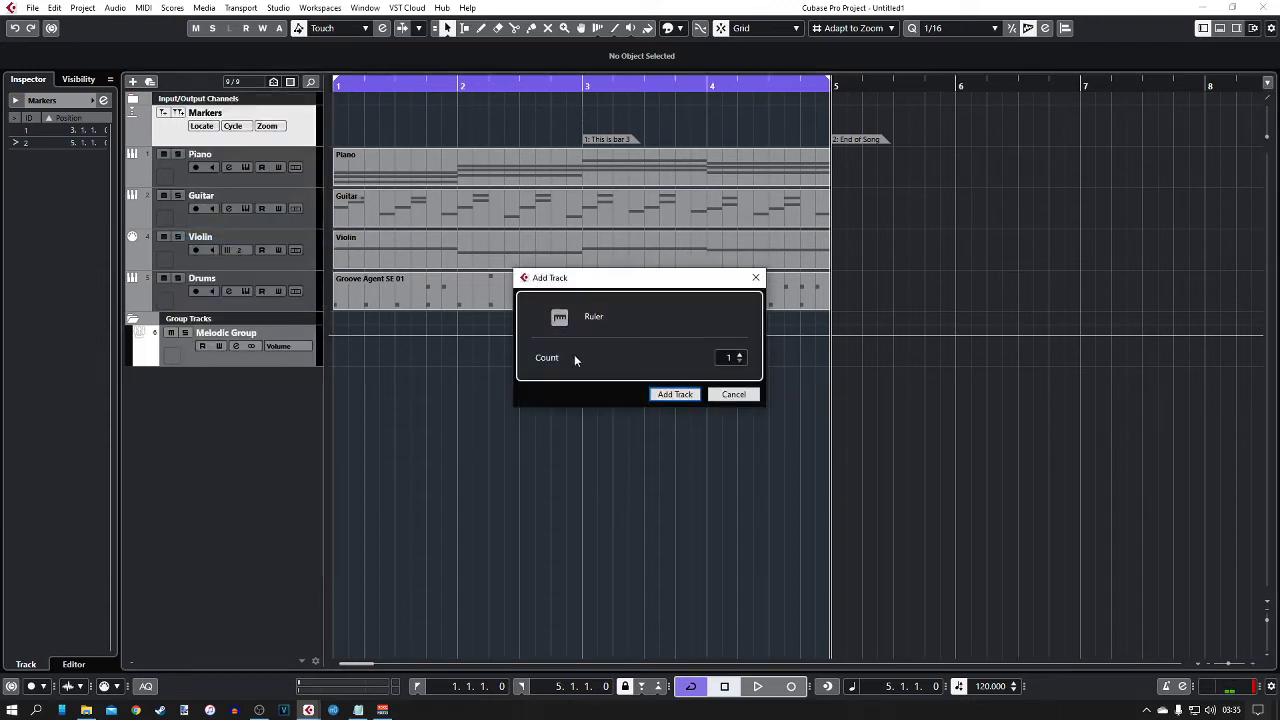
left_click(674, 392)
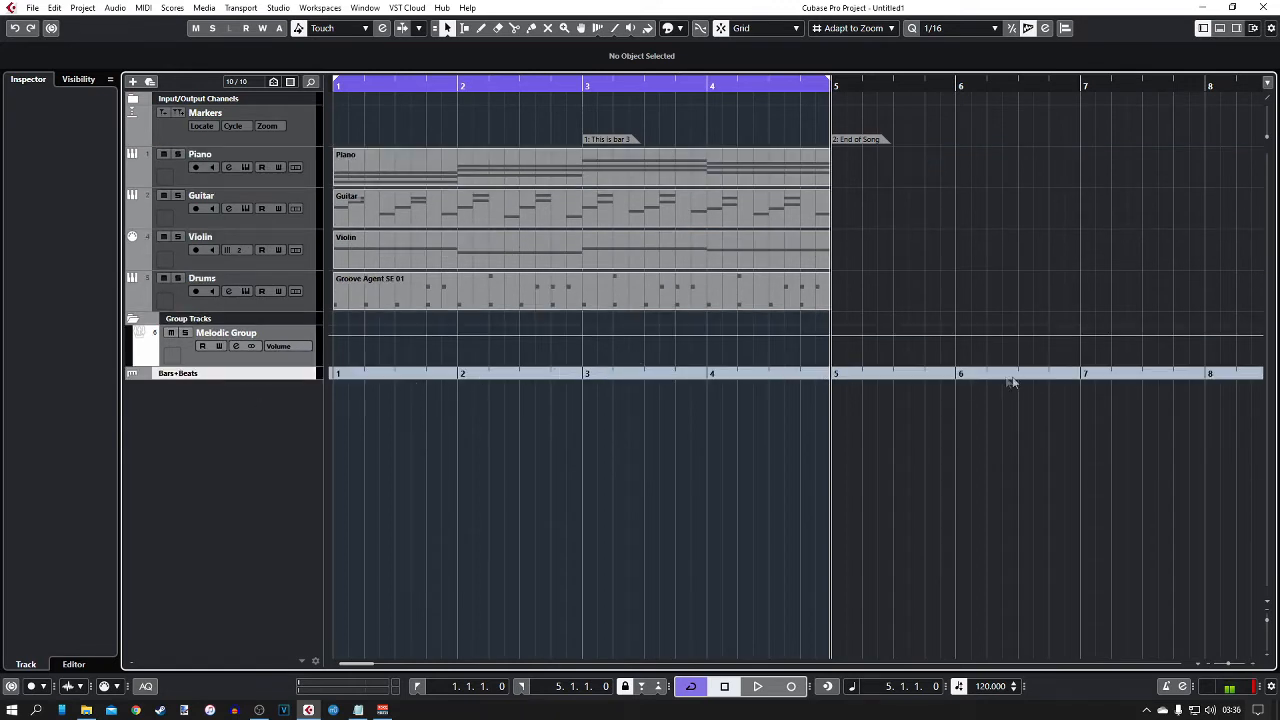
mouse_move(232, 396)
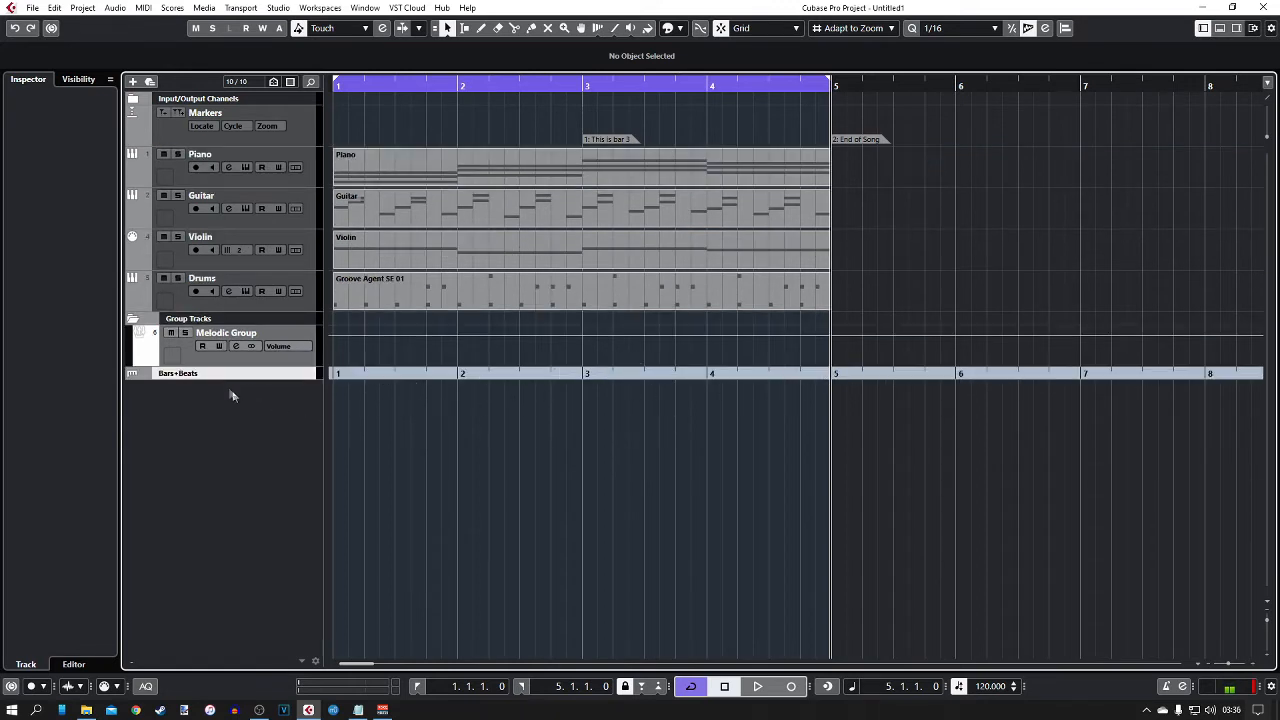
- Switch the ruler track to Seconds and move it to the top of the track list
left_click(176, 374)
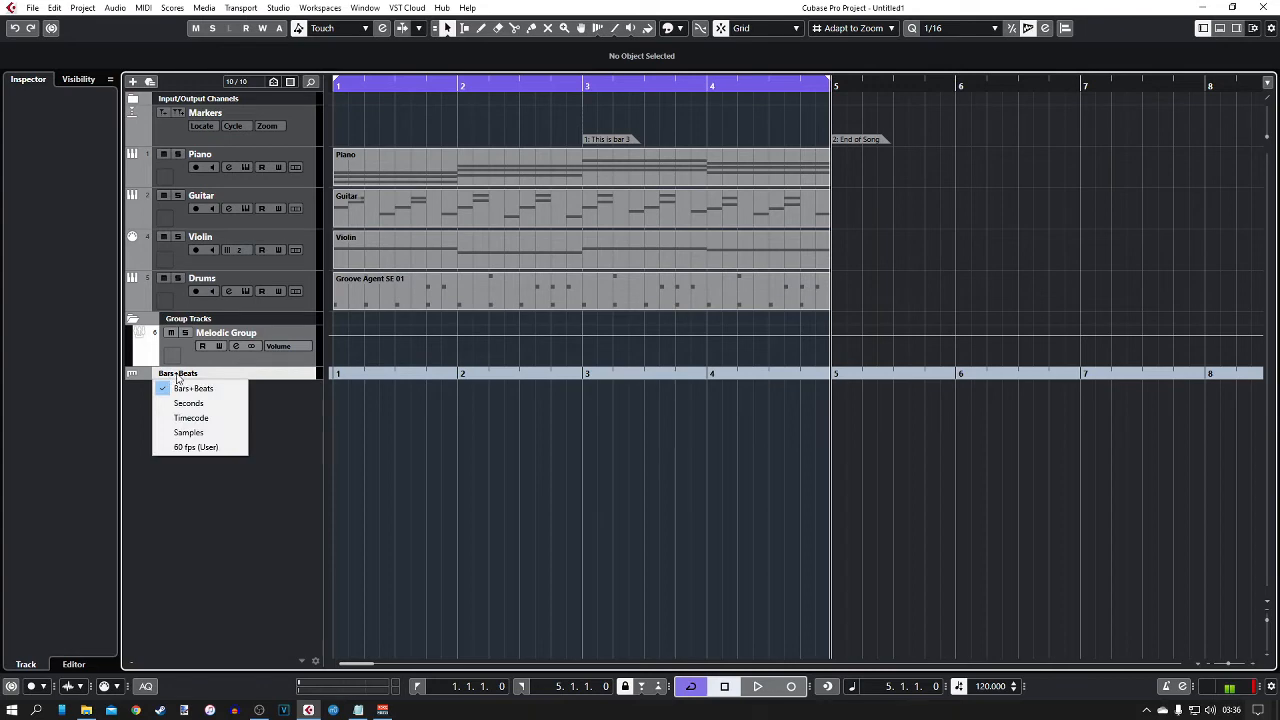
mouse_move(212, 446)
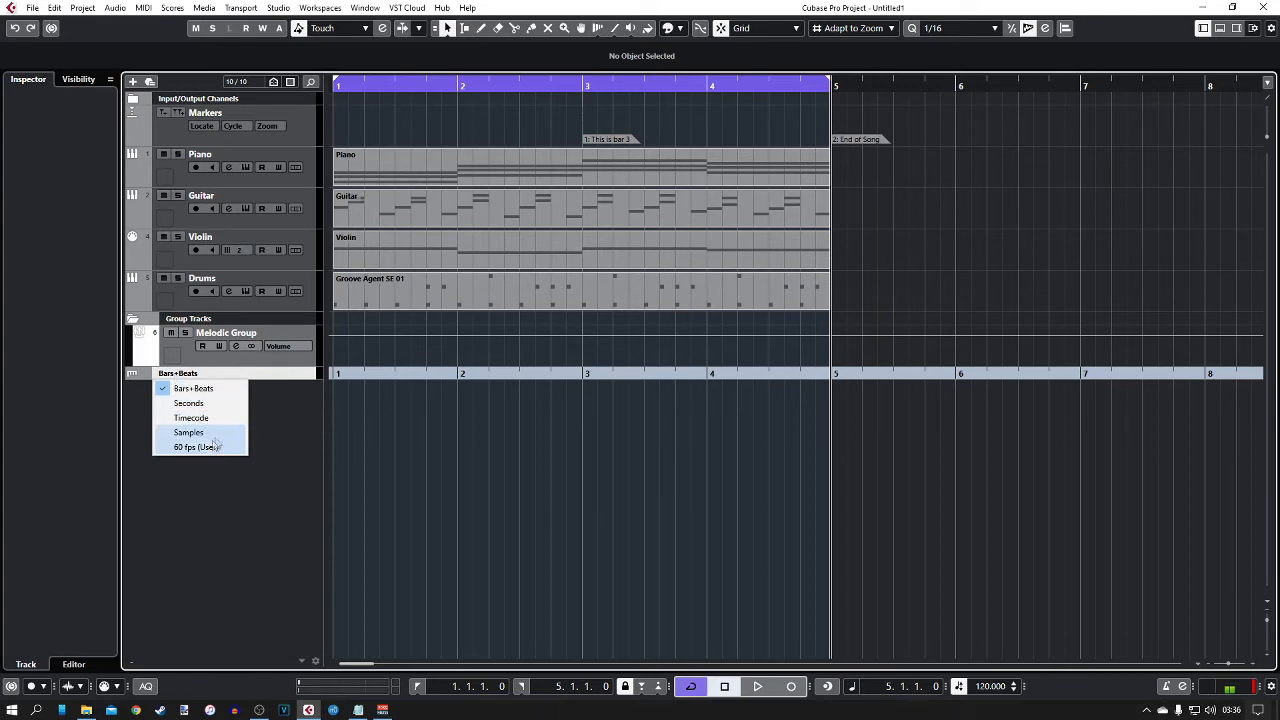
left_click(188, 404)
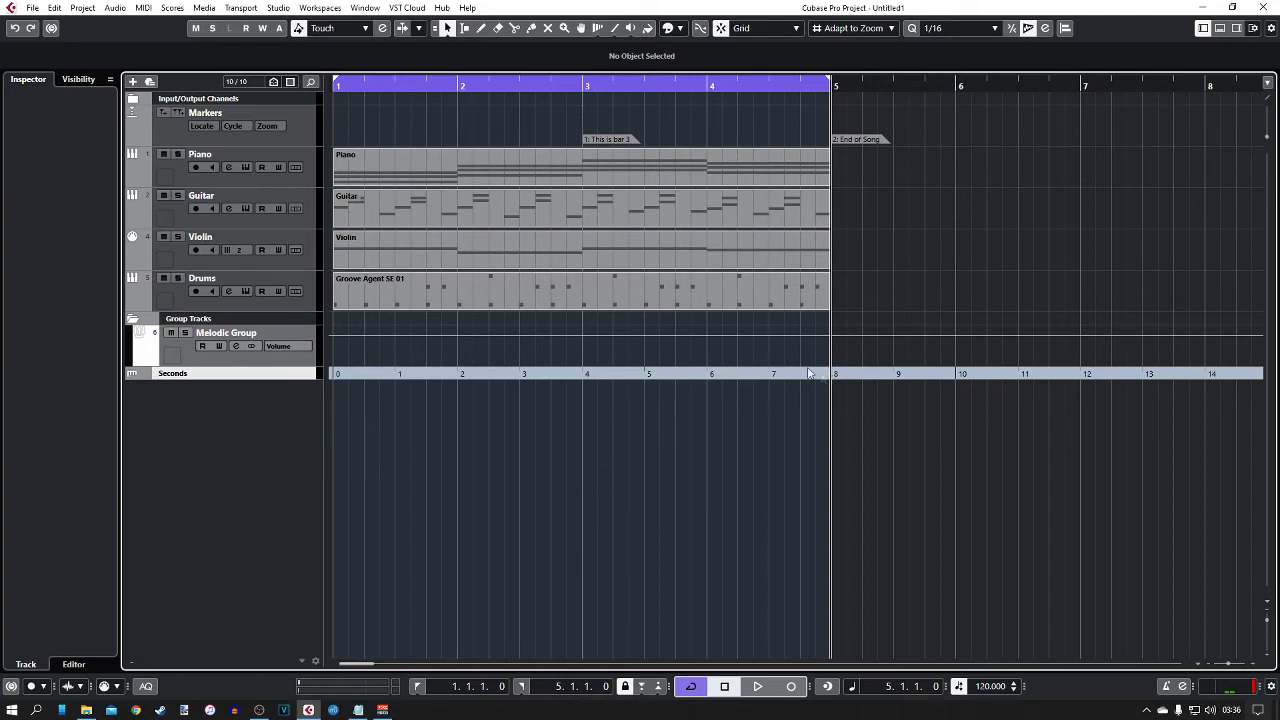
mouse_move(836, 384)
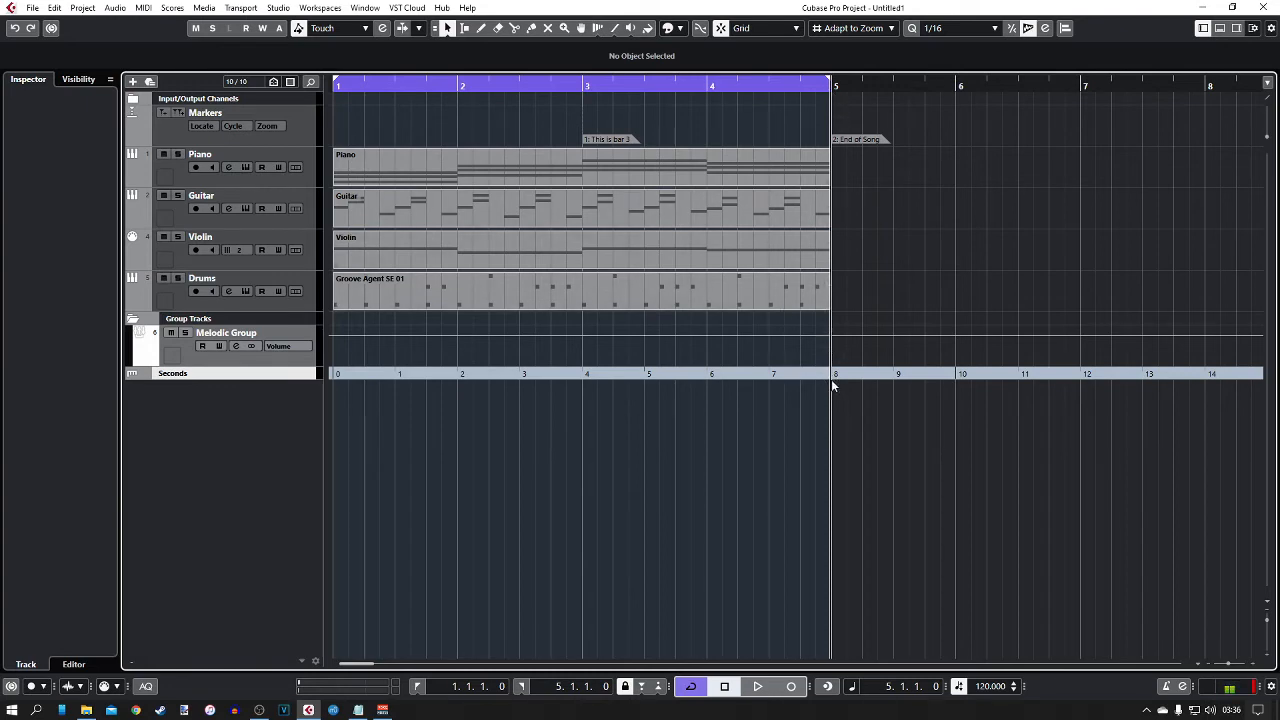
left_click(172, 374)
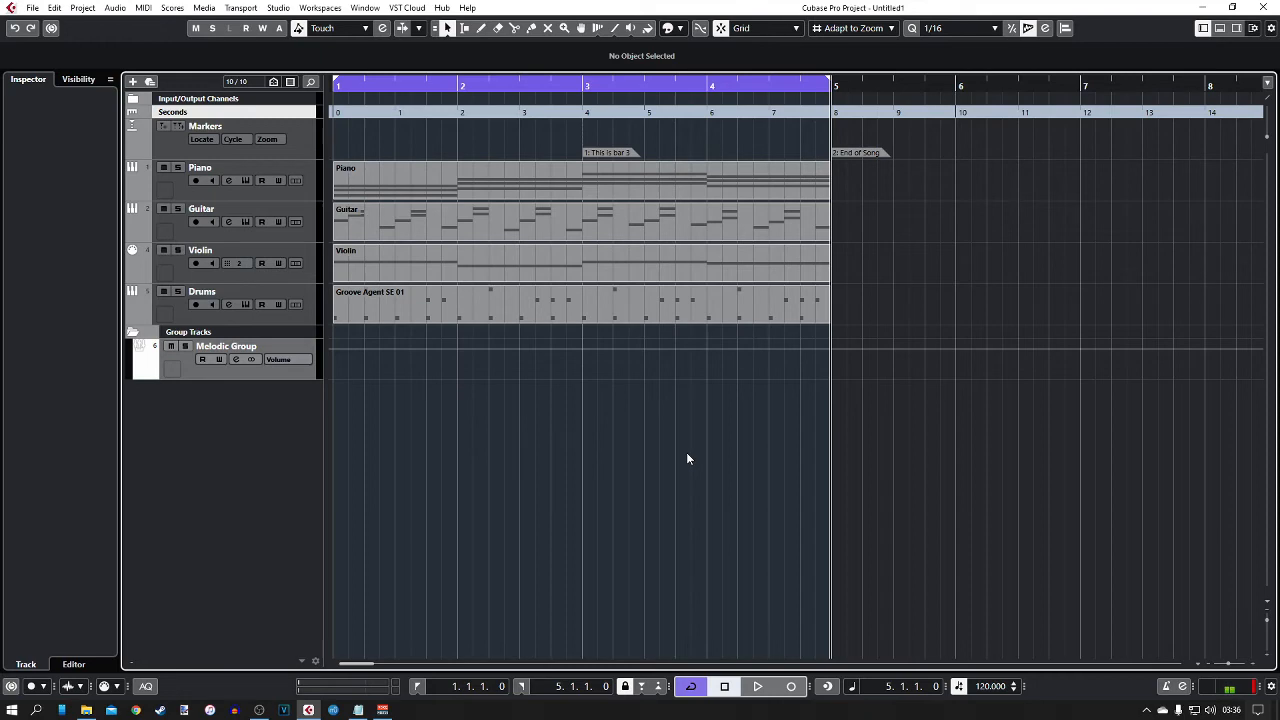
mouse_move(850, 156)
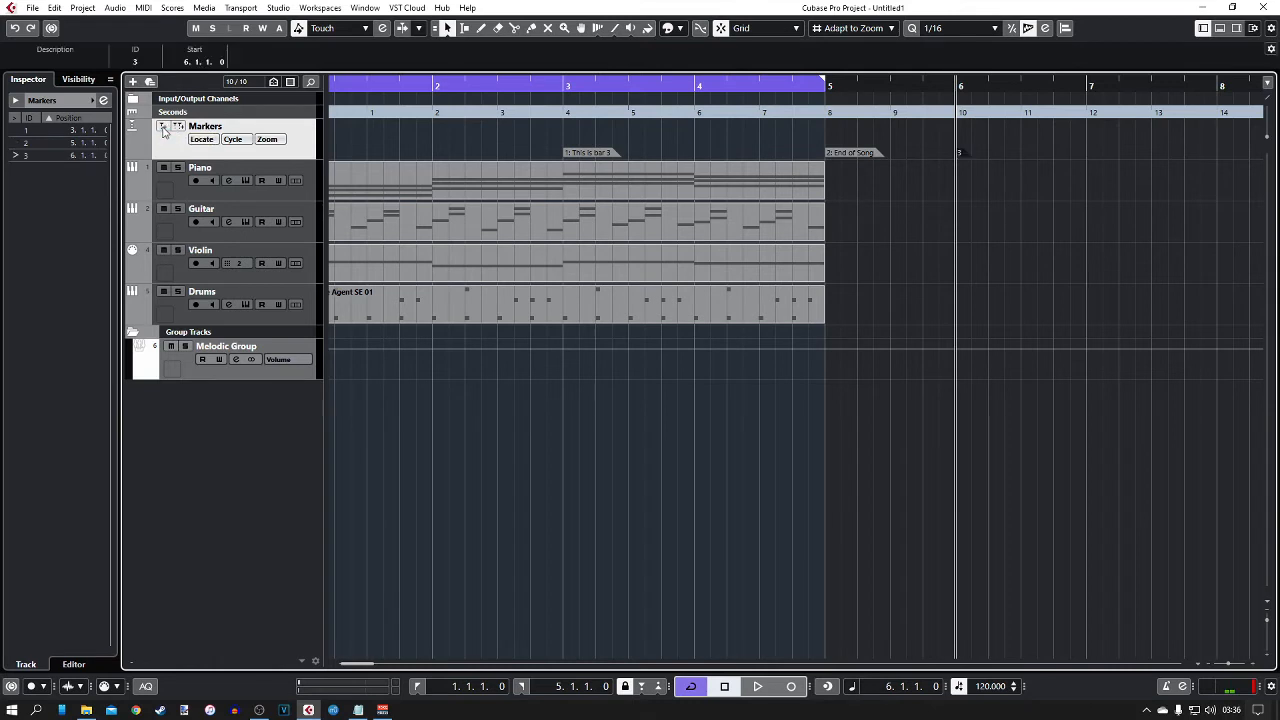
- In the Markers window, describe the bar 6 marker as 'Stuff happens'
left_click(160, 126)
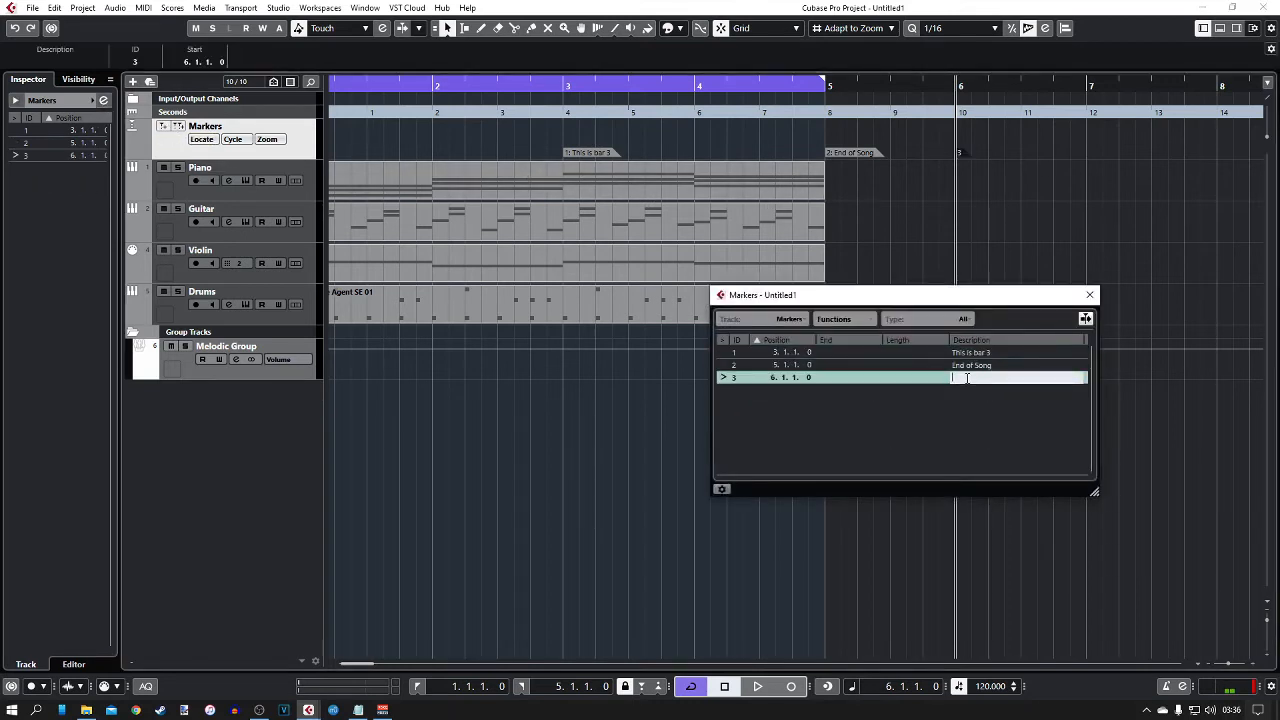
type("Stuff happens")
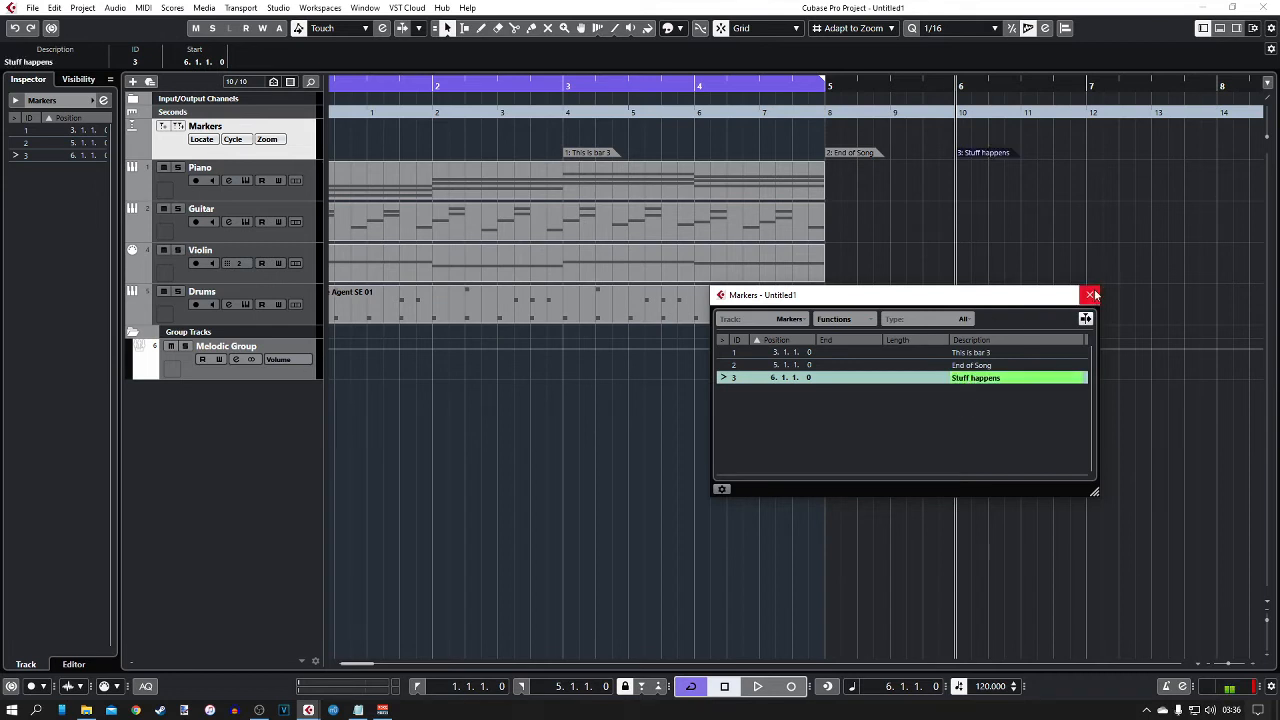
left_click(1090, 296)
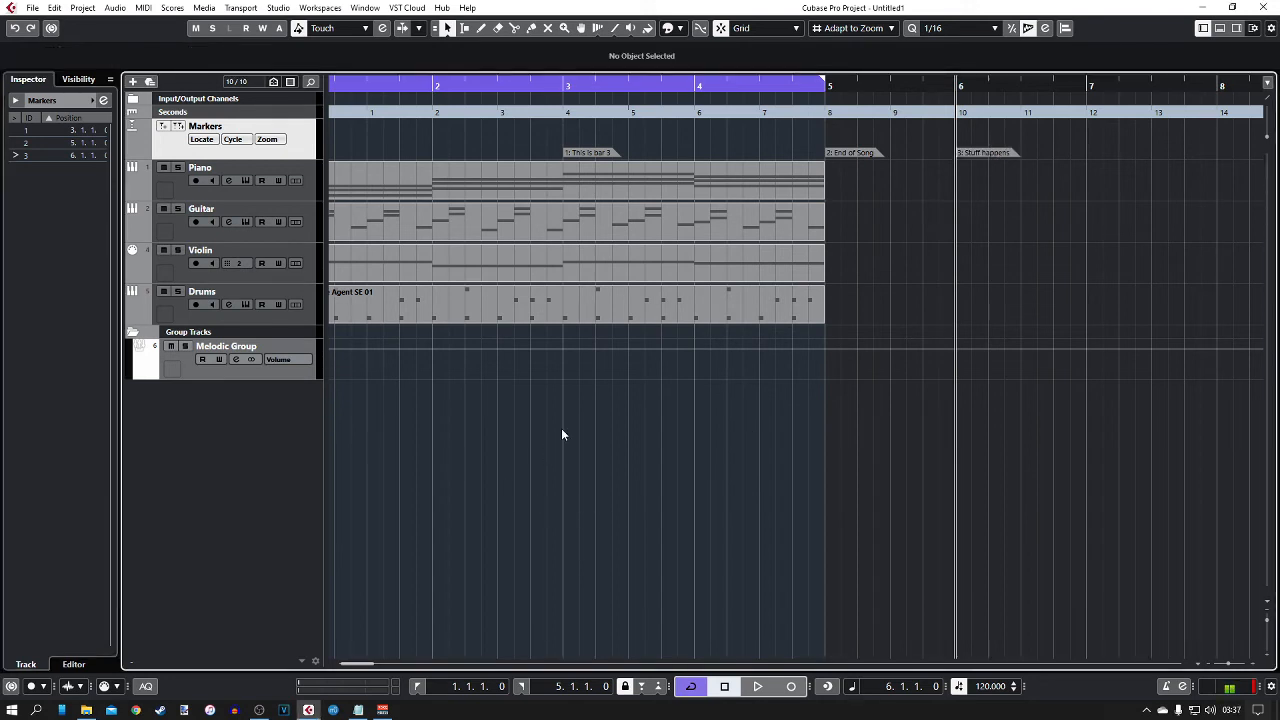
mouse_move(212, 414)
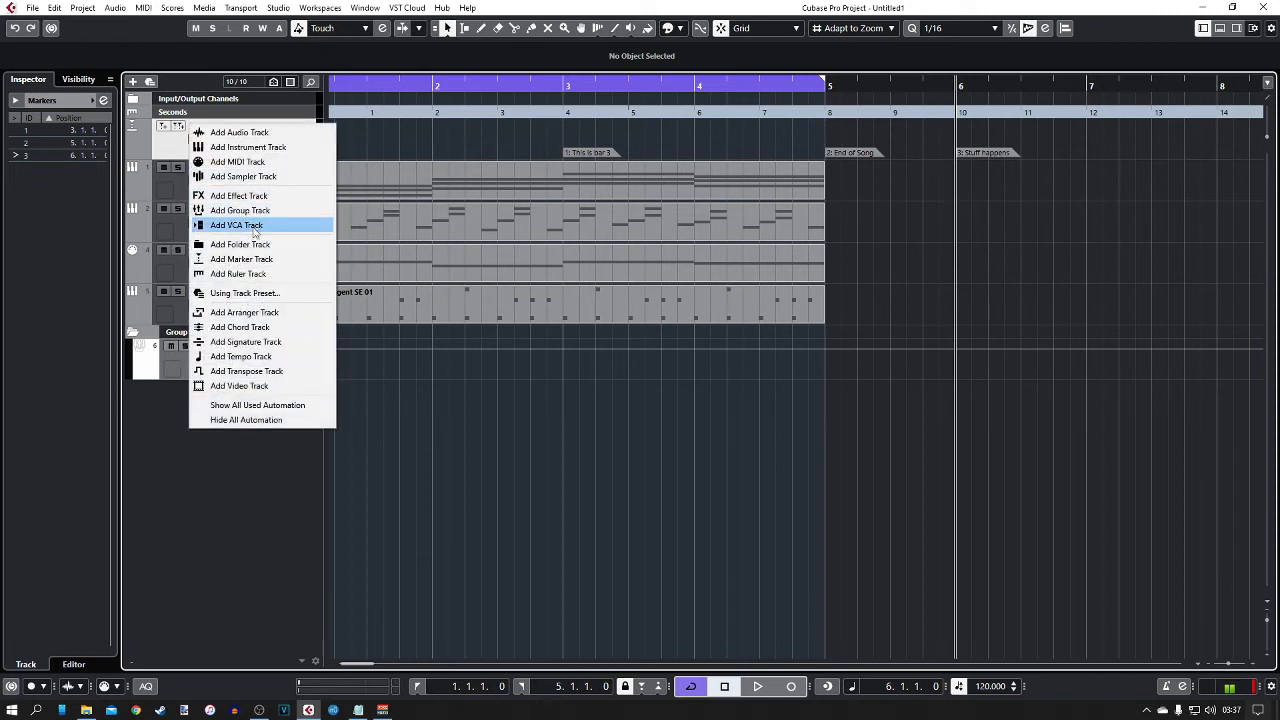
mouse_move(252, 312)
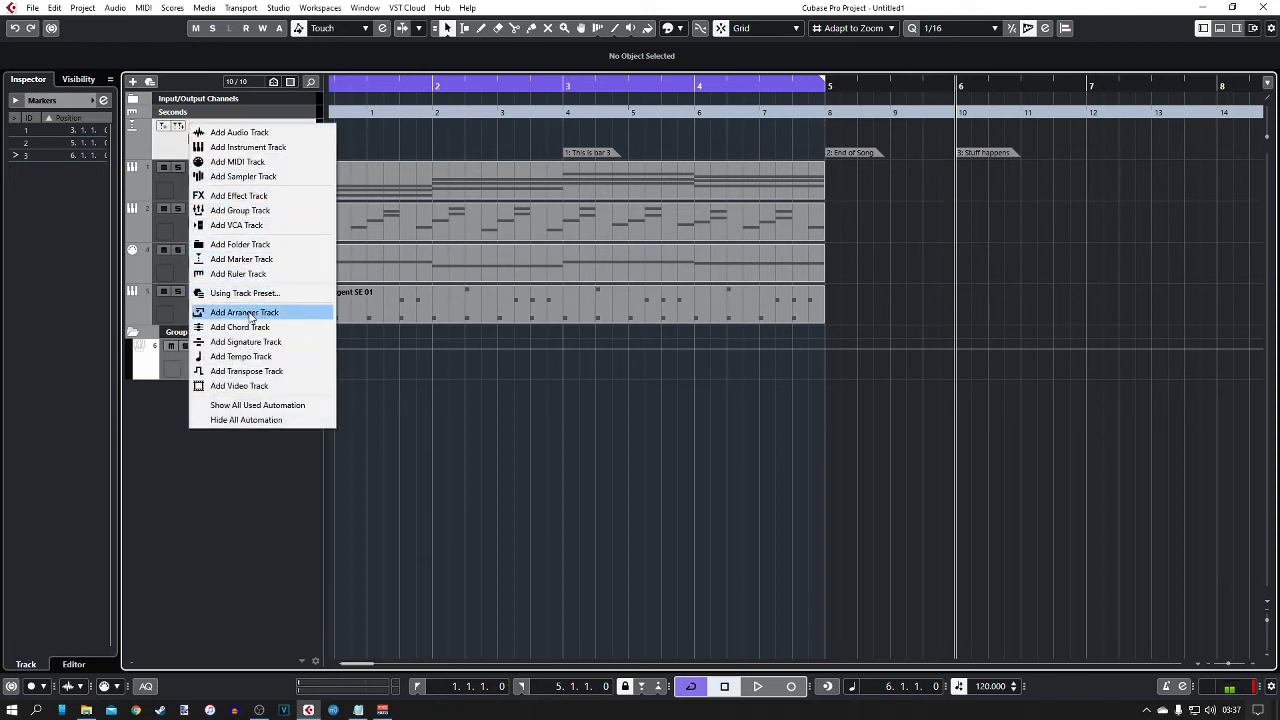
- Create an arranger track with its first chain below the Markers track
left_click(244, 312)
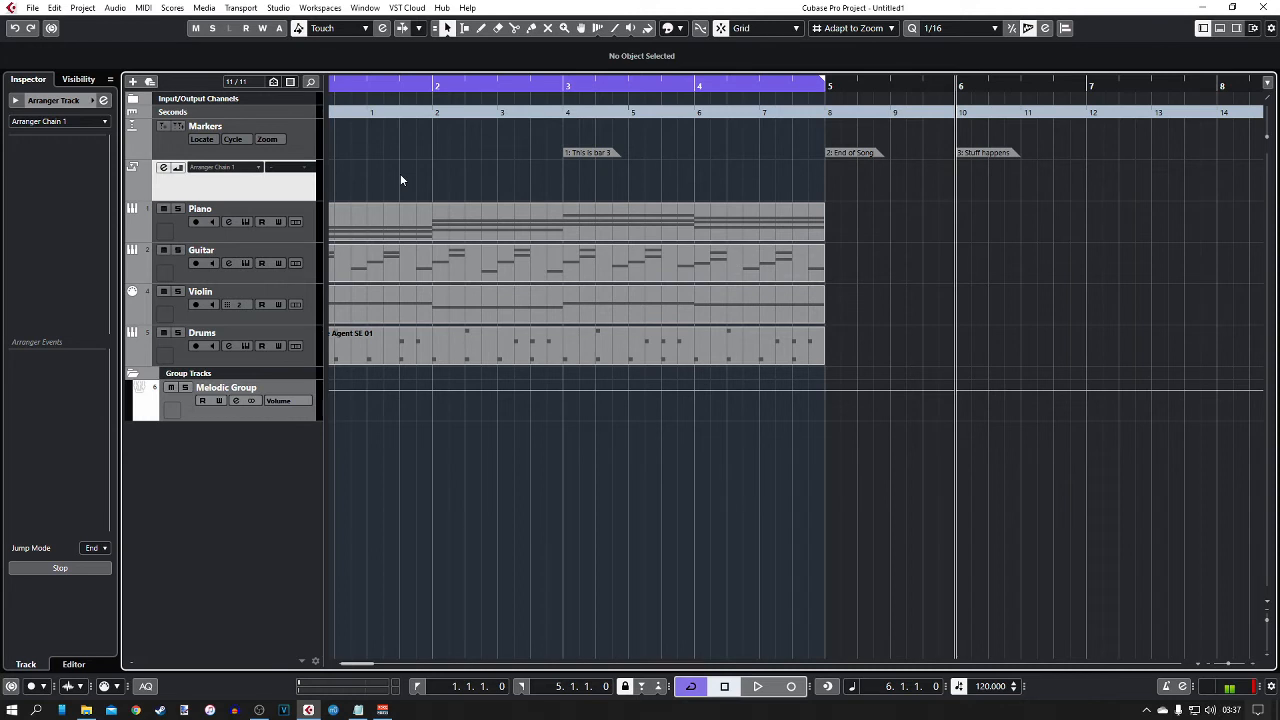
mouse_move(228, 190)
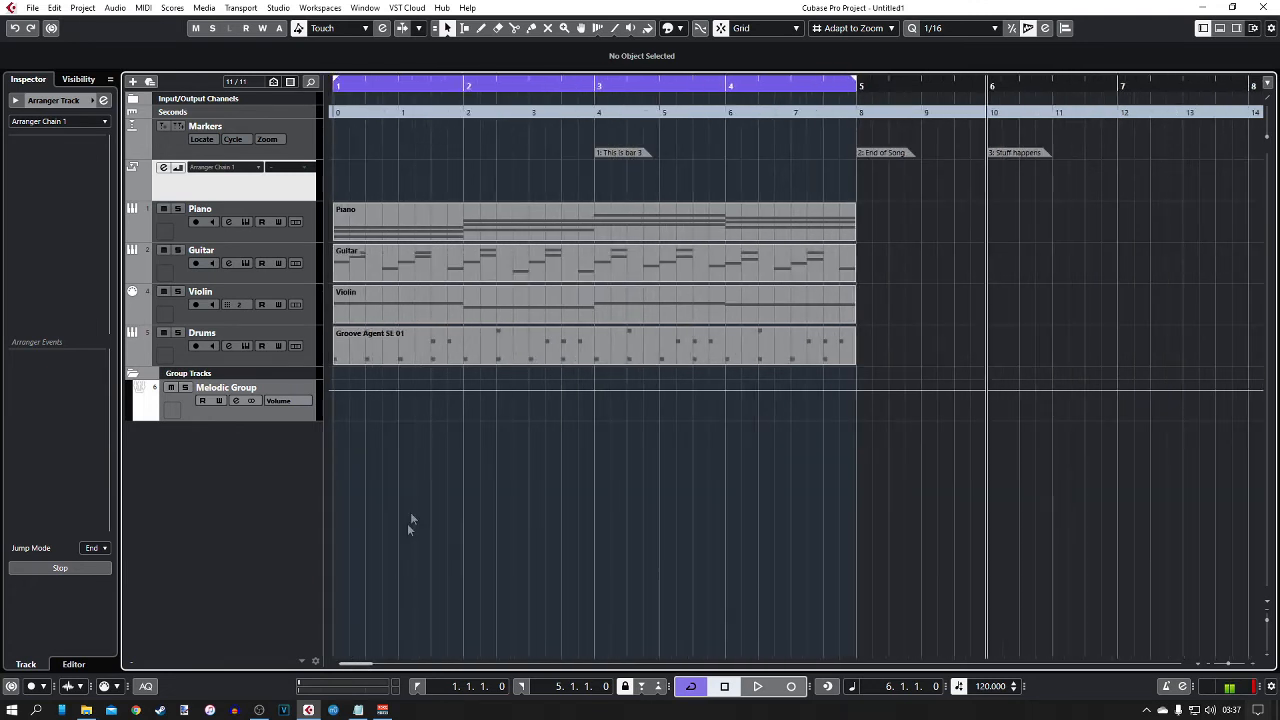
left_click(504, 264)
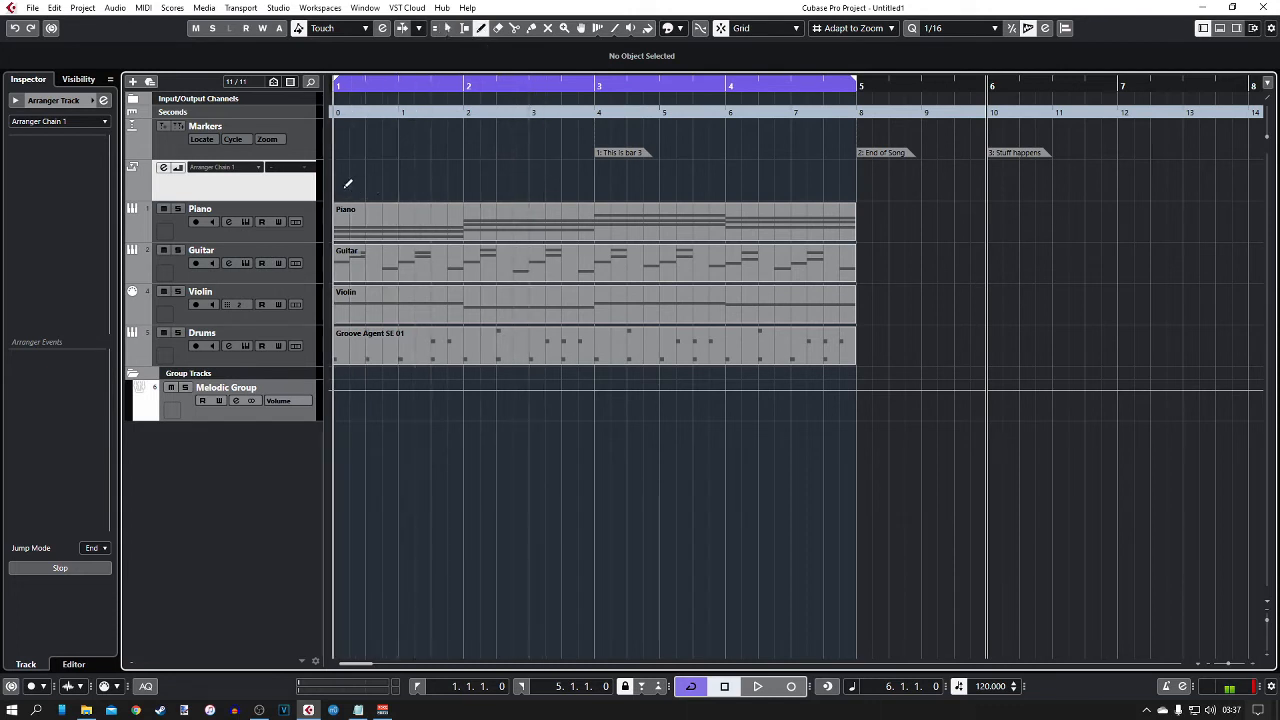
- Draw arranger section A over bars 1-5 and a second section from bar 5
left_click_drag(340, 178, 856, 178)
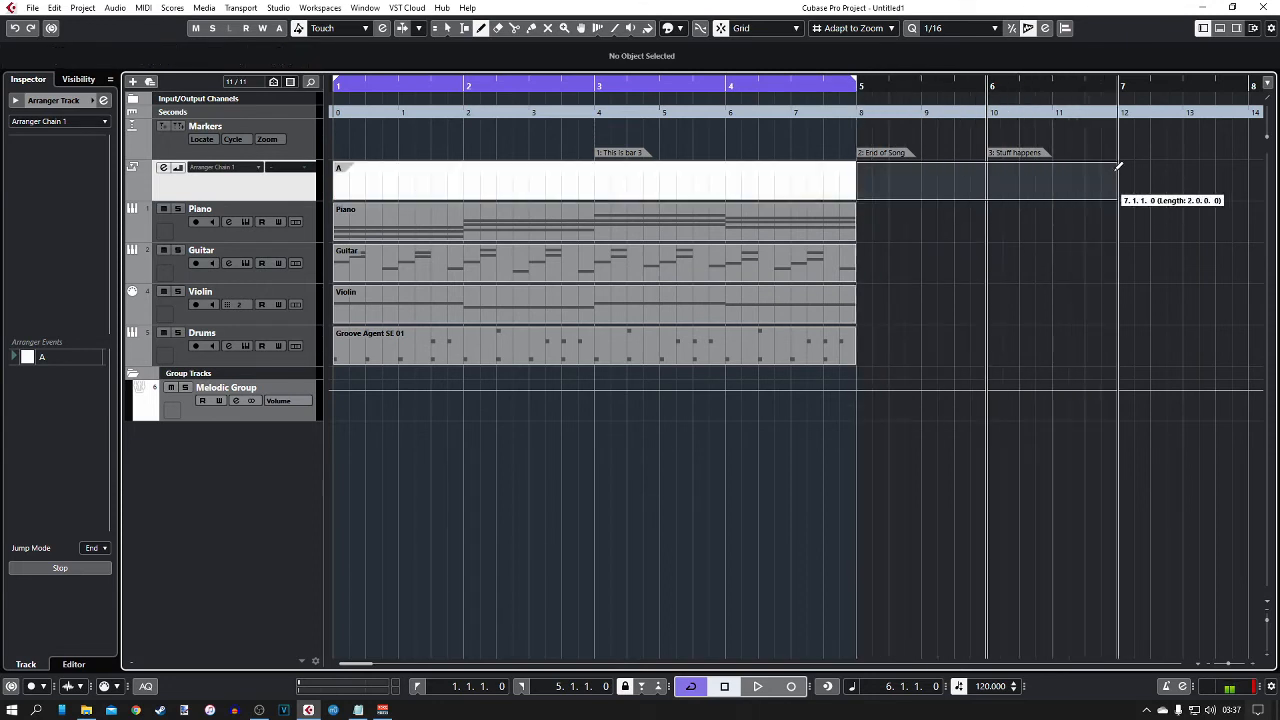
left_click_drag(856, 180, 1118, 180)
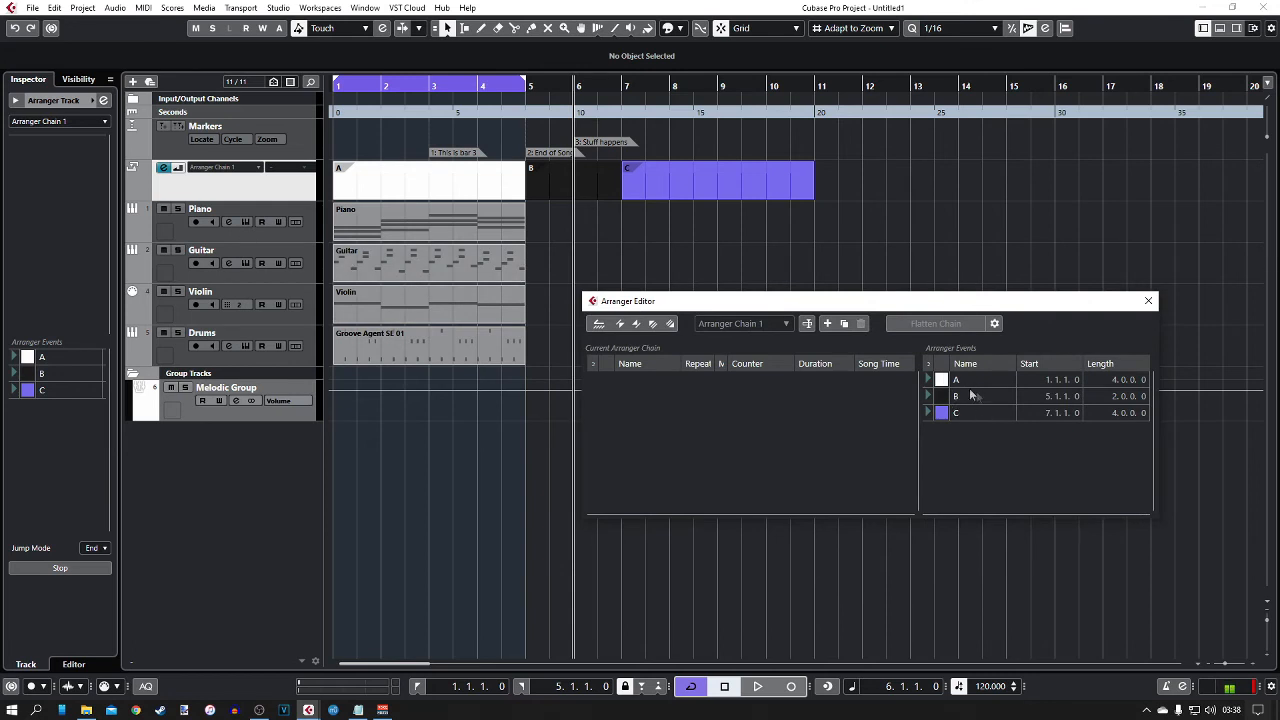
mouse_move(970, 388)
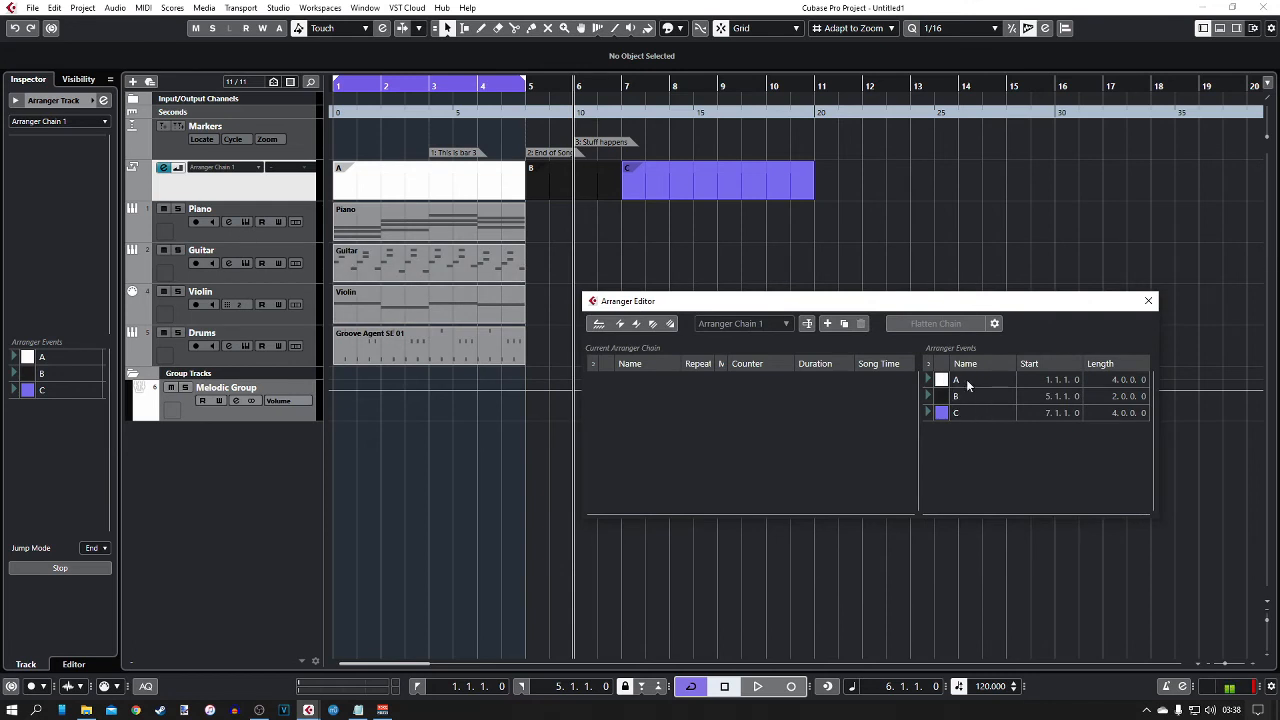
- In the Arranger Editor, rename section A to Song and section B to Chorus
left_click(964, 380)
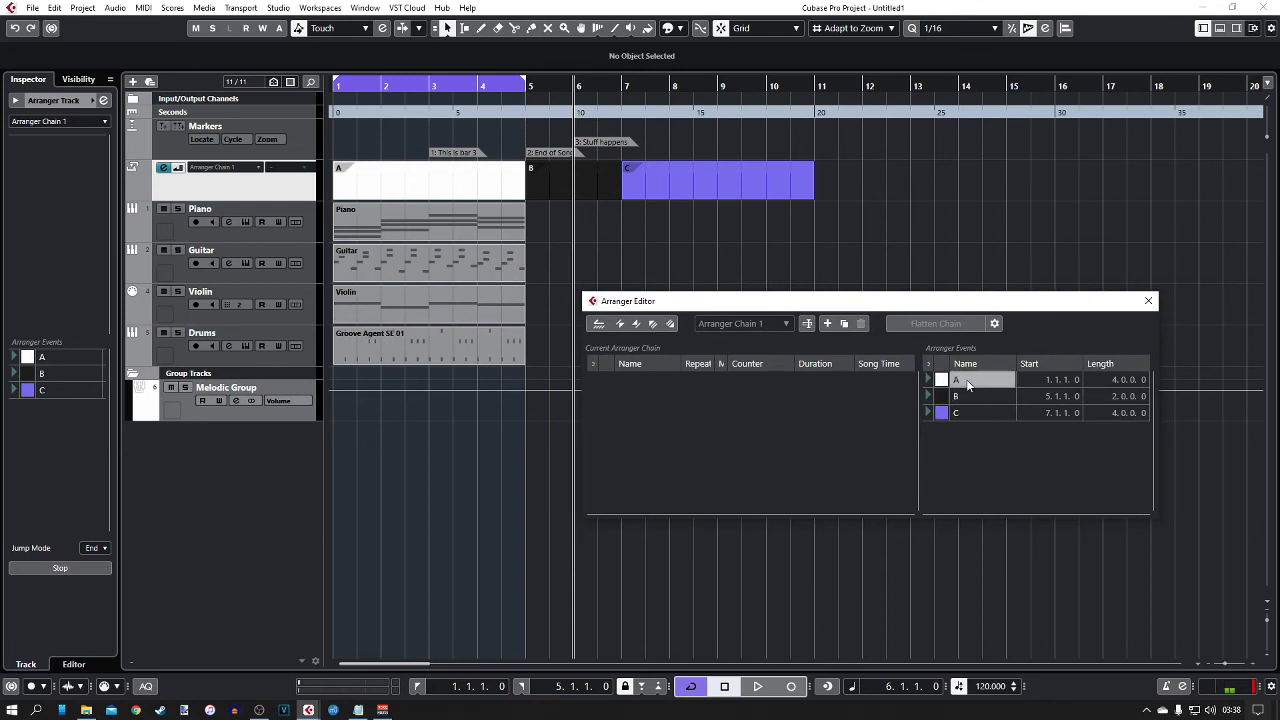
double_click(980, 380)
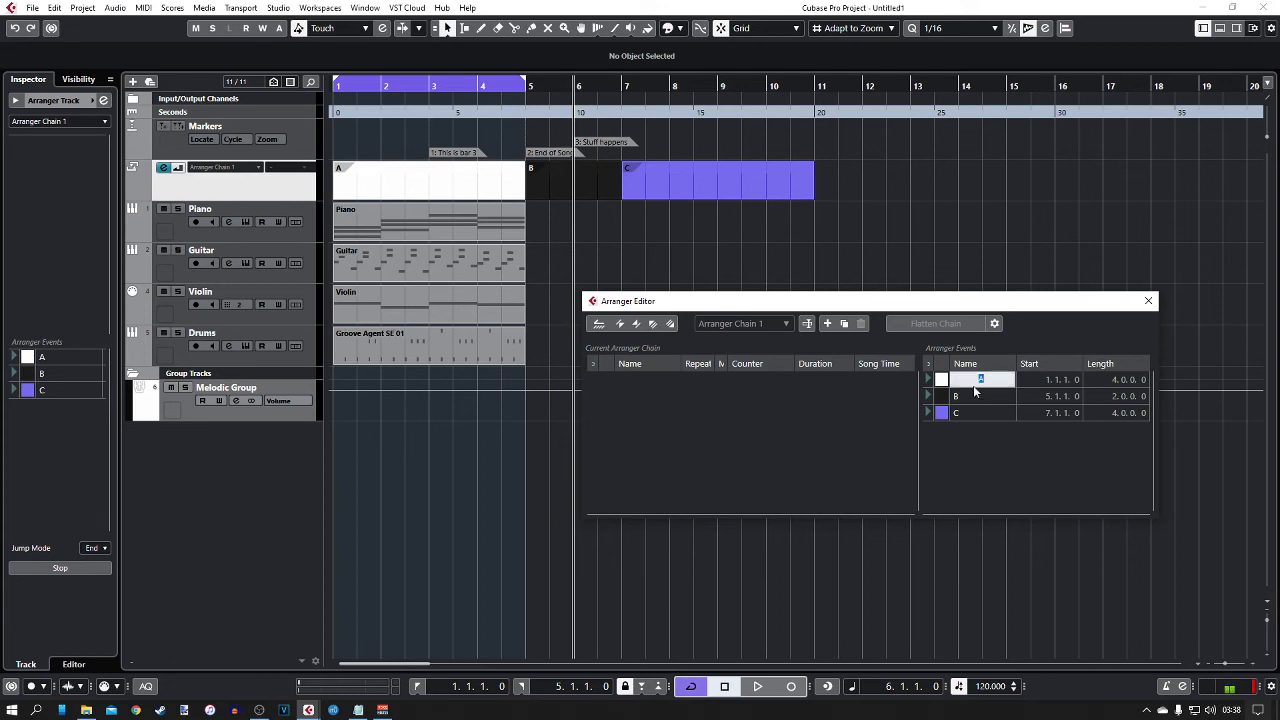
type("Song")
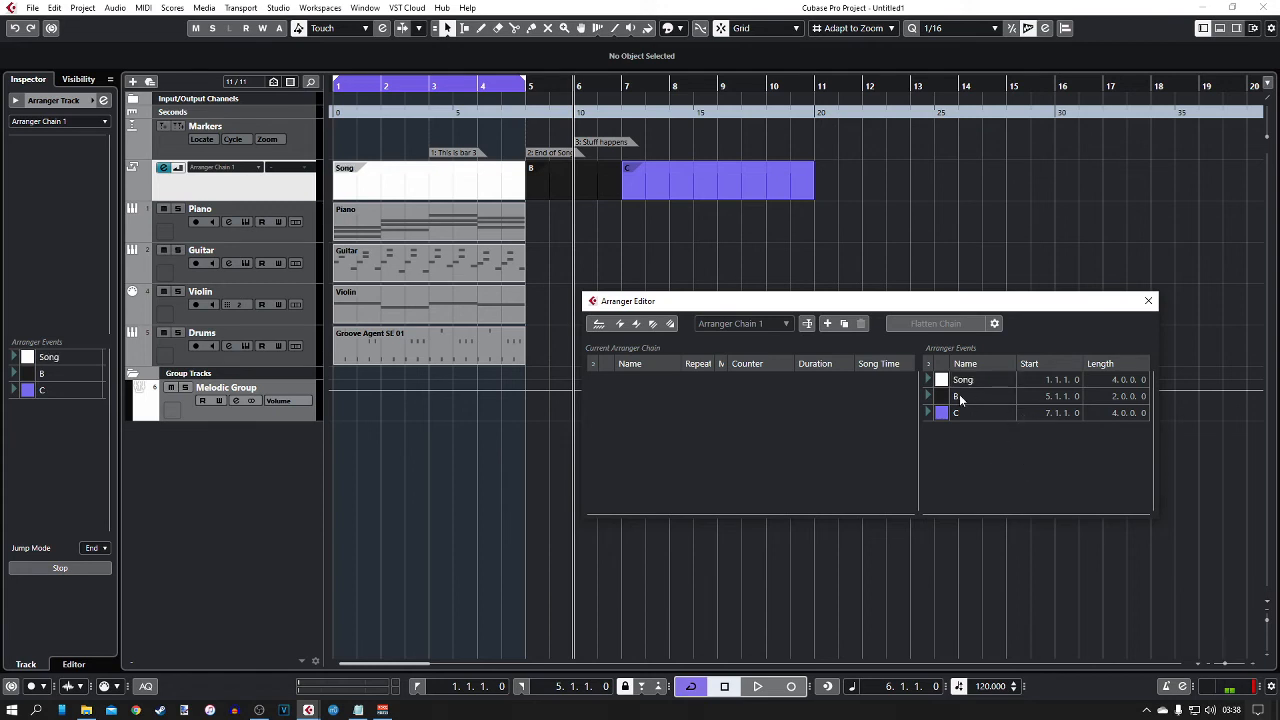
double_click(964, 396)
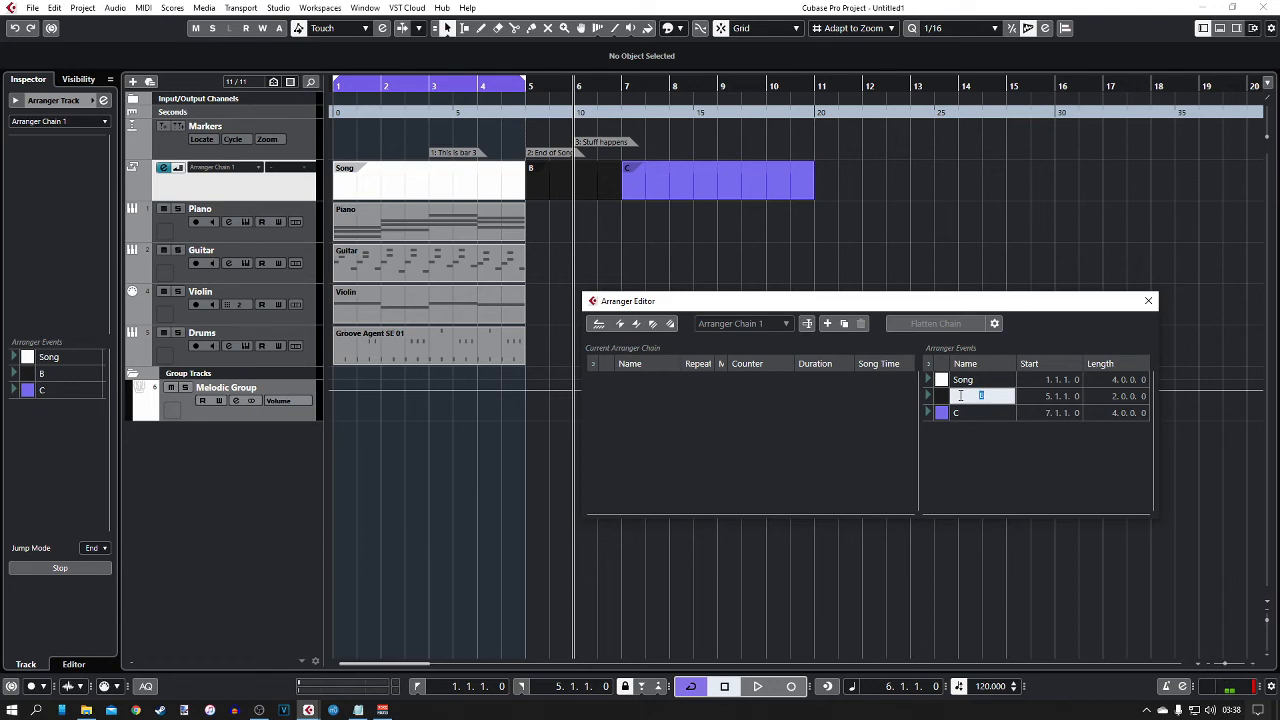
type("Chorus")
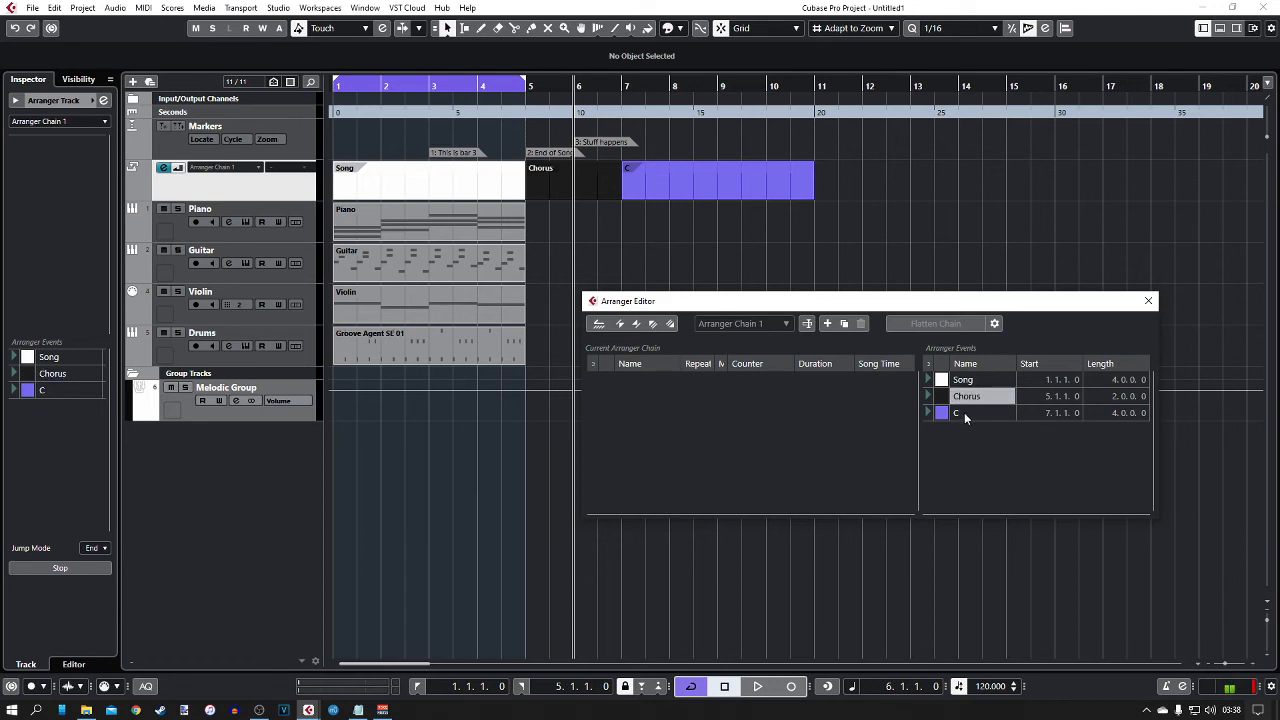
mouse_move(1148, 300)
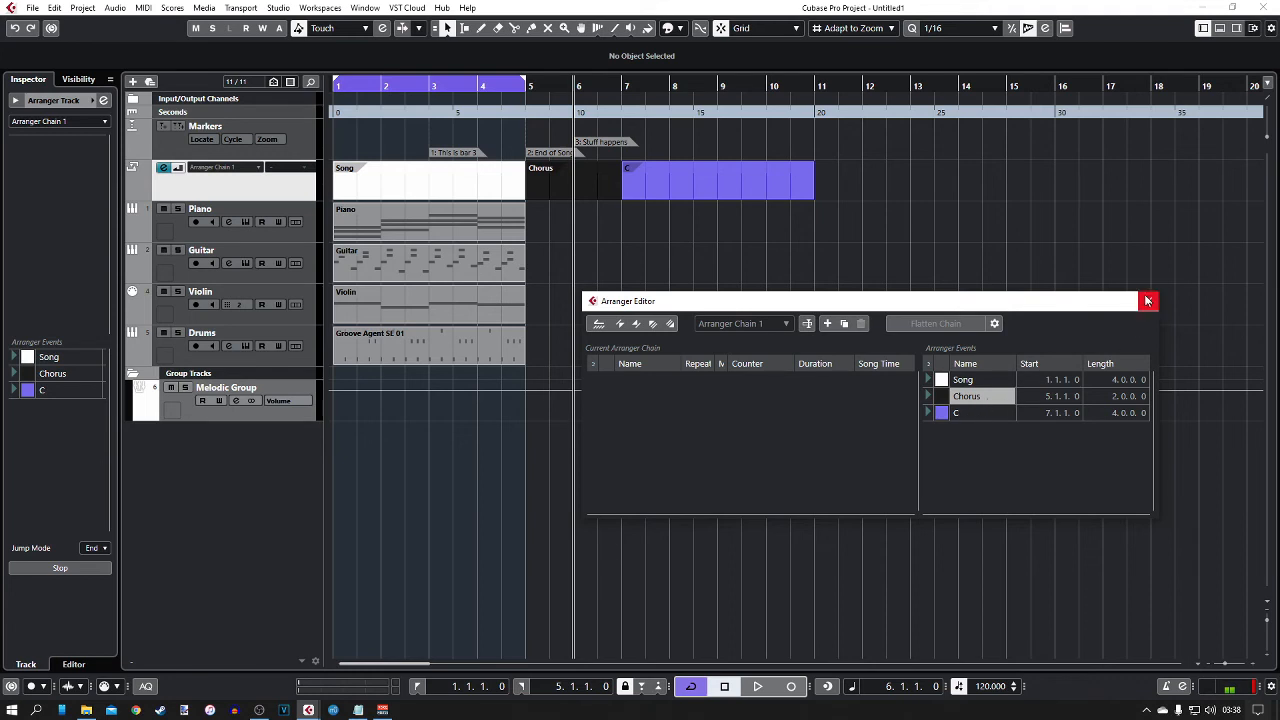
left_click(1148, 300)
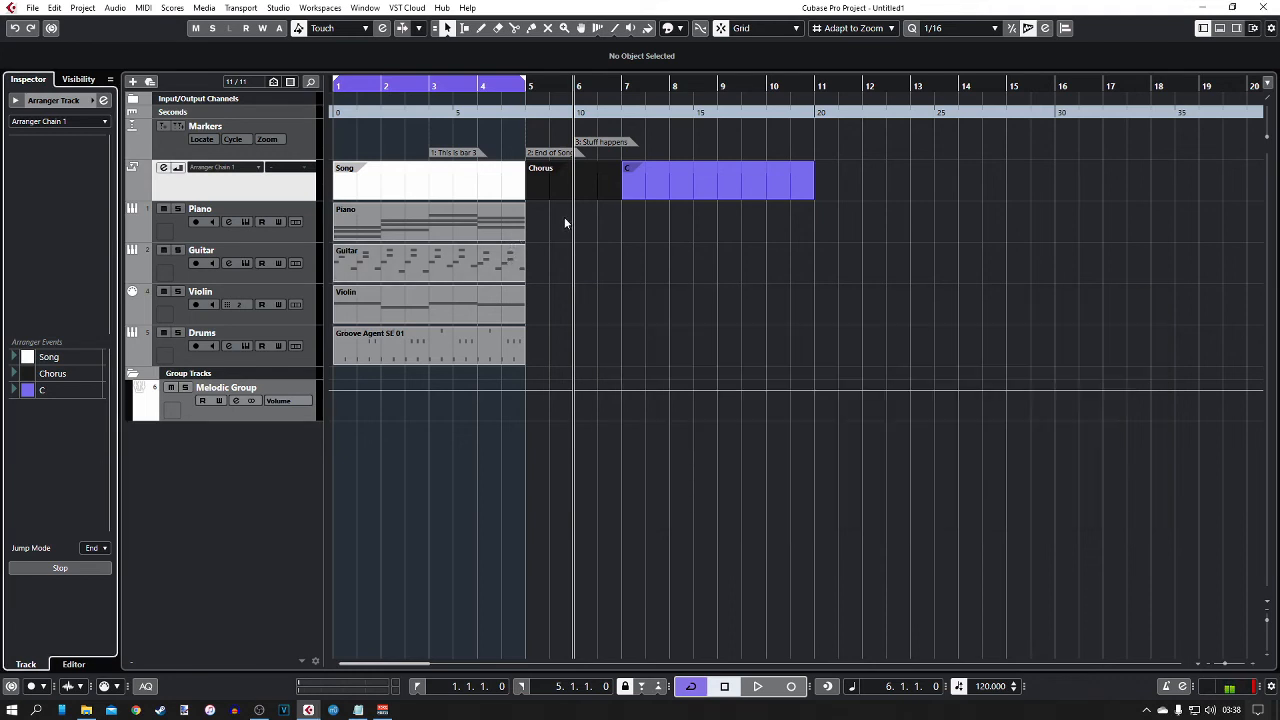
mouse_move(560, 234)
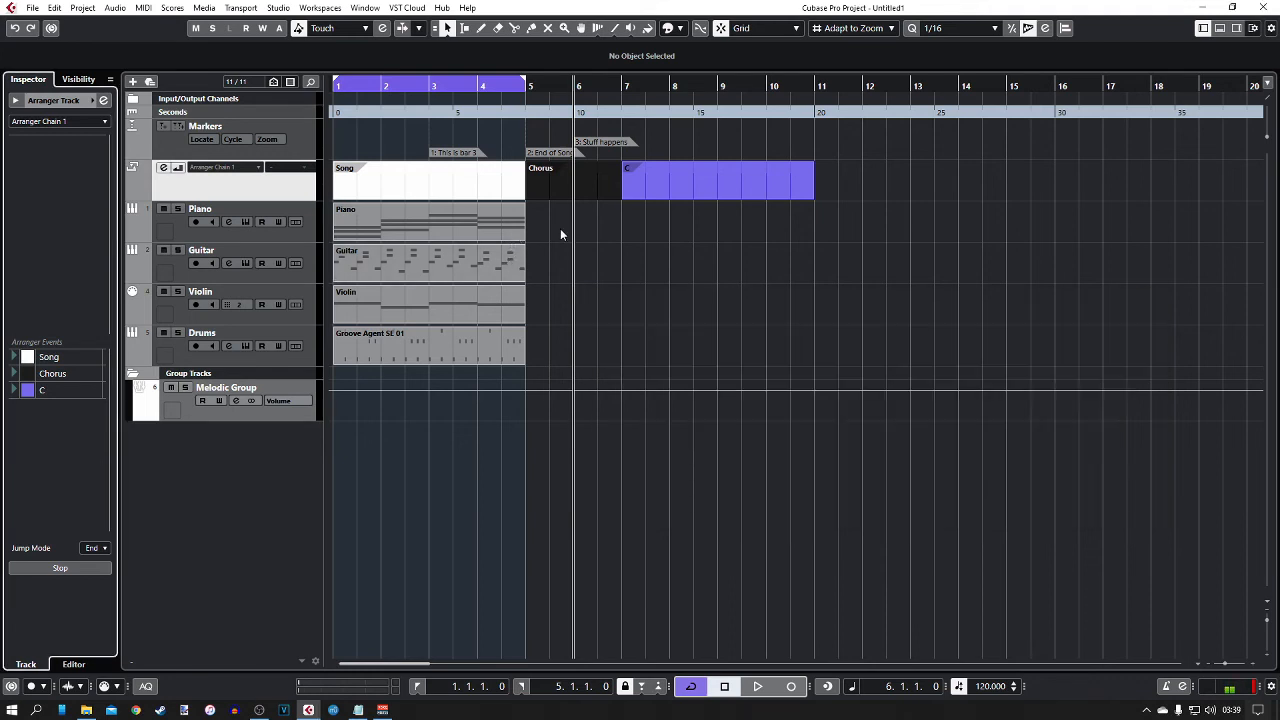
left_click(428, 180)
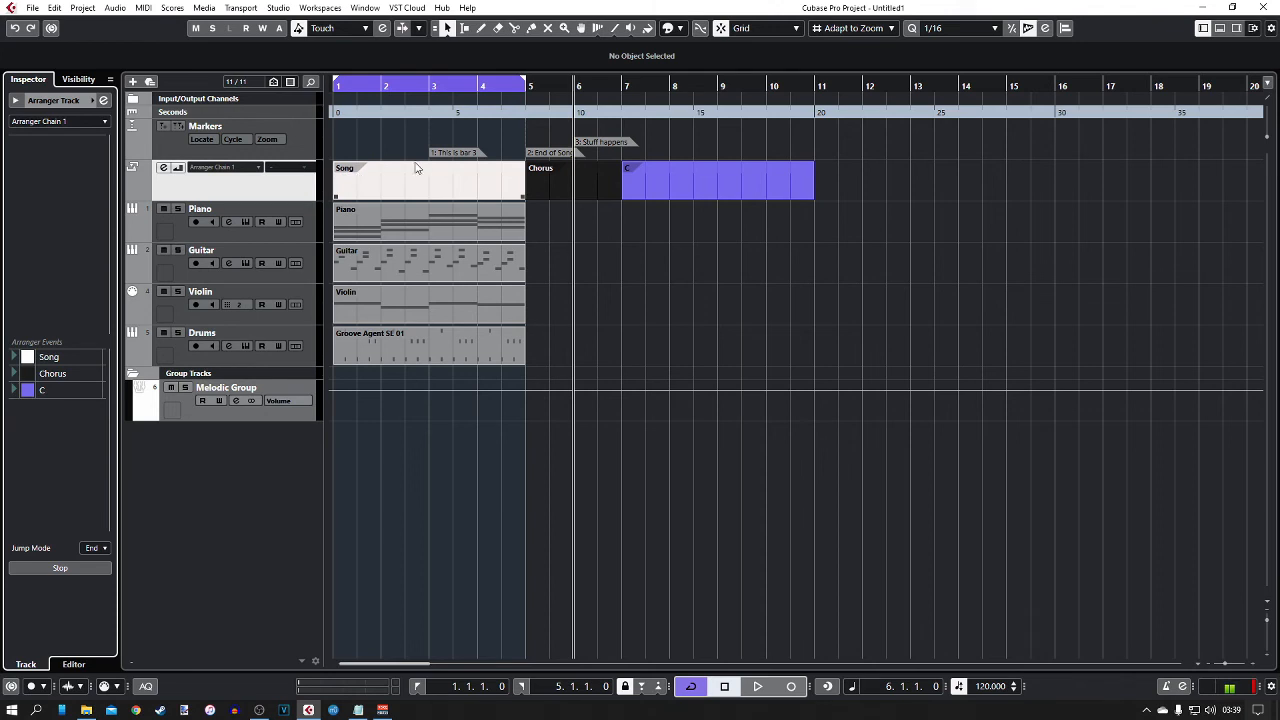
mouse_move(446, 172)
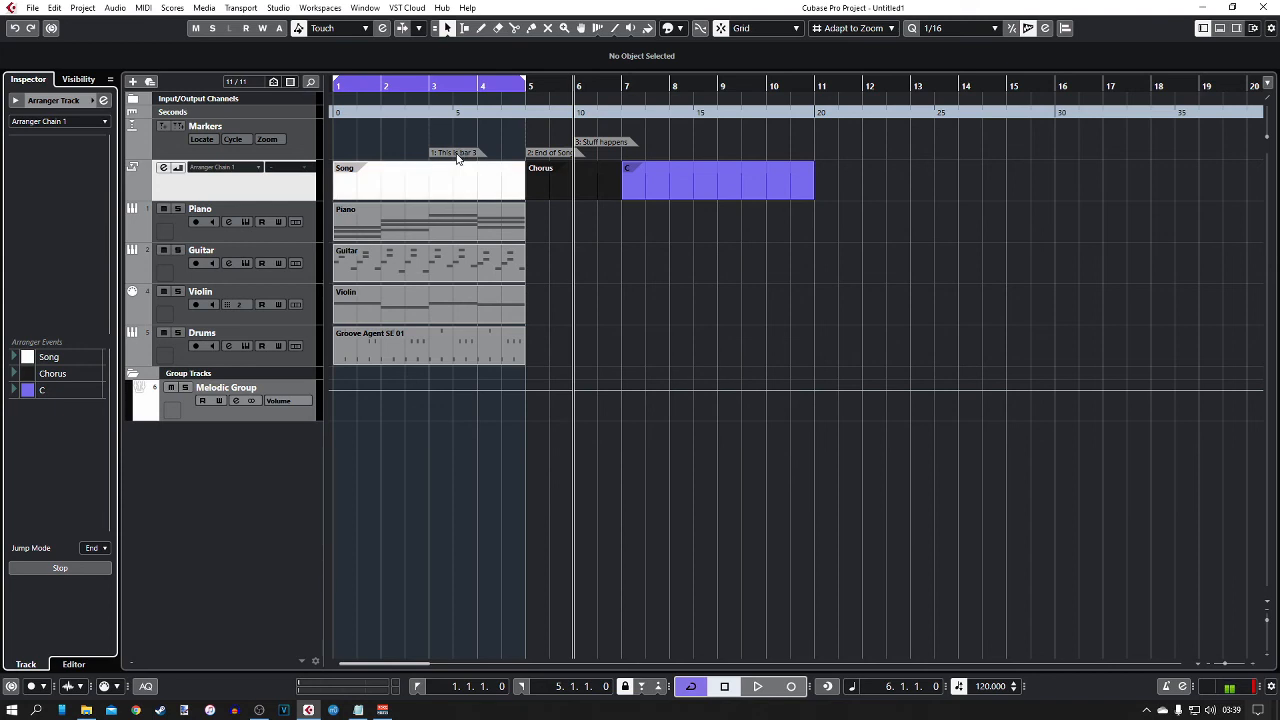
mouse_move(450, 158)
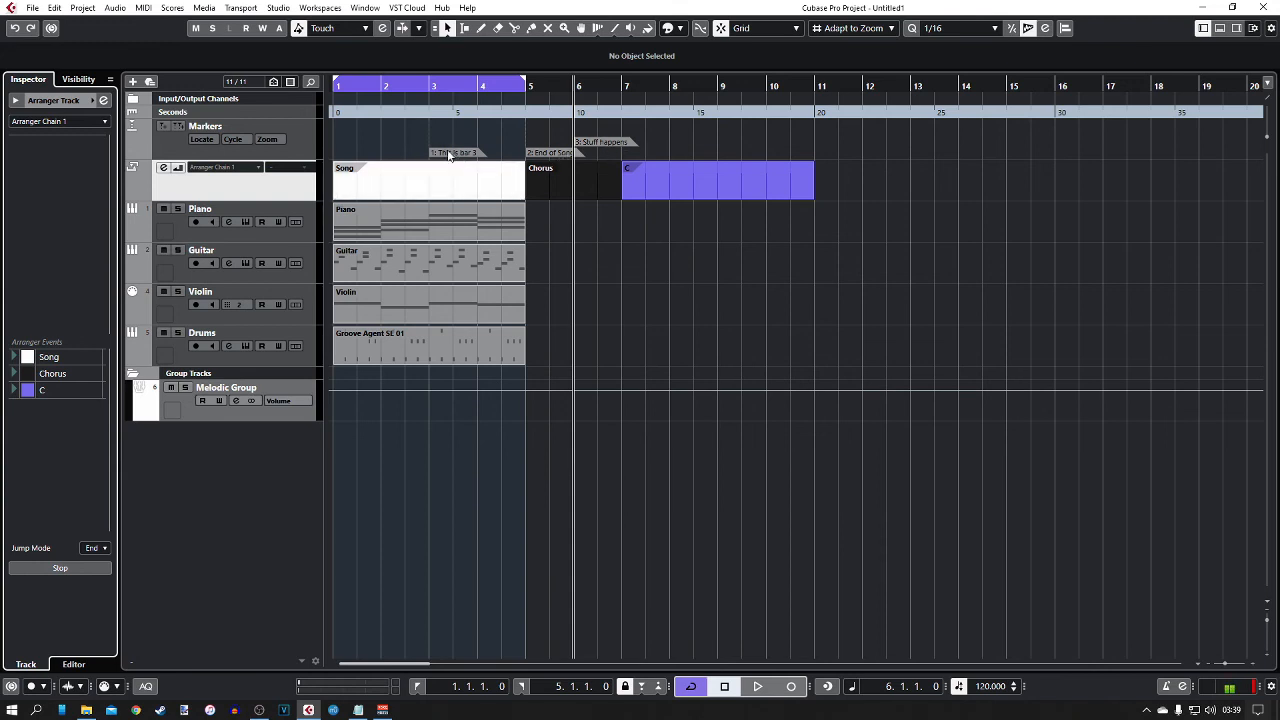
mouse_move(724, 164)
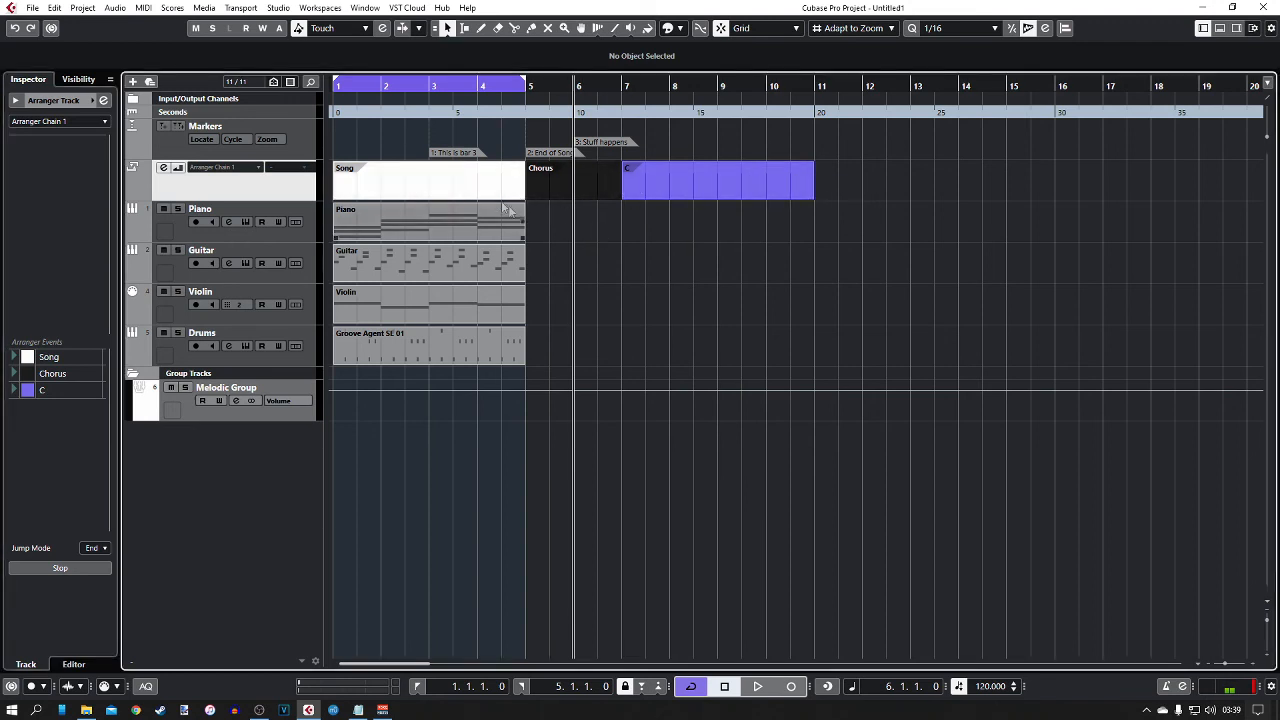
left_click(432, 184)
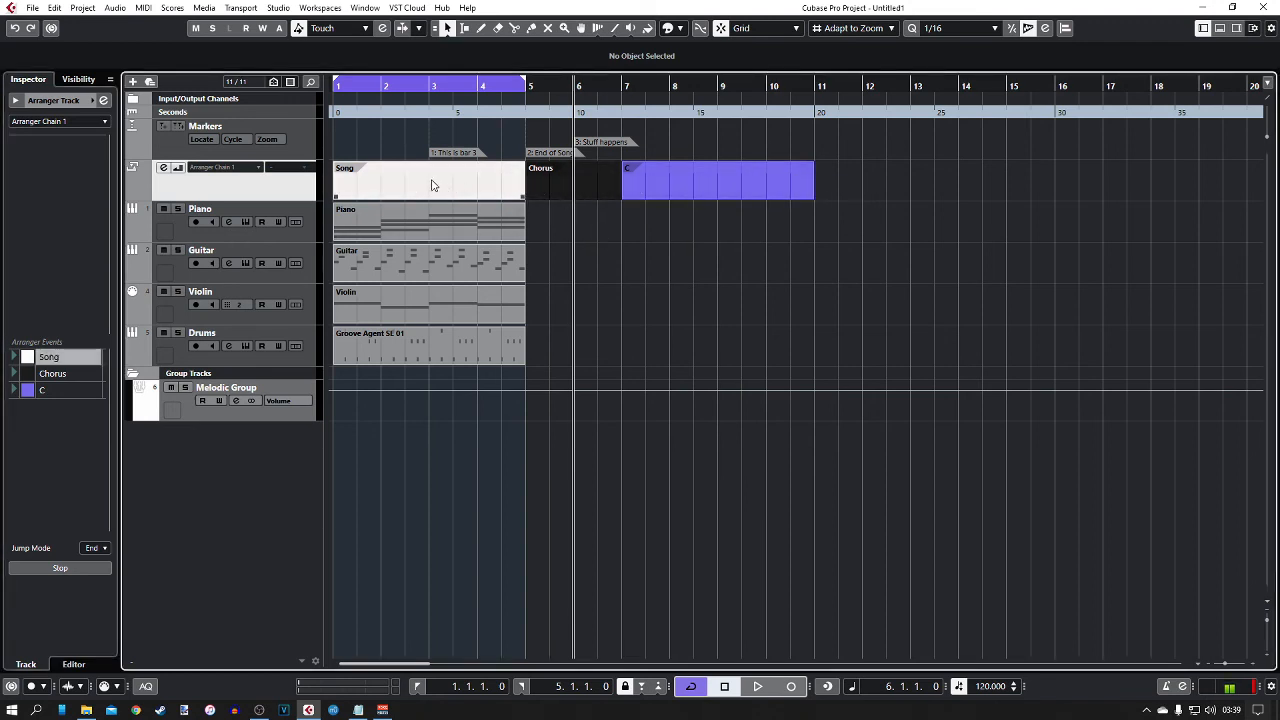
left_click(420, 180)
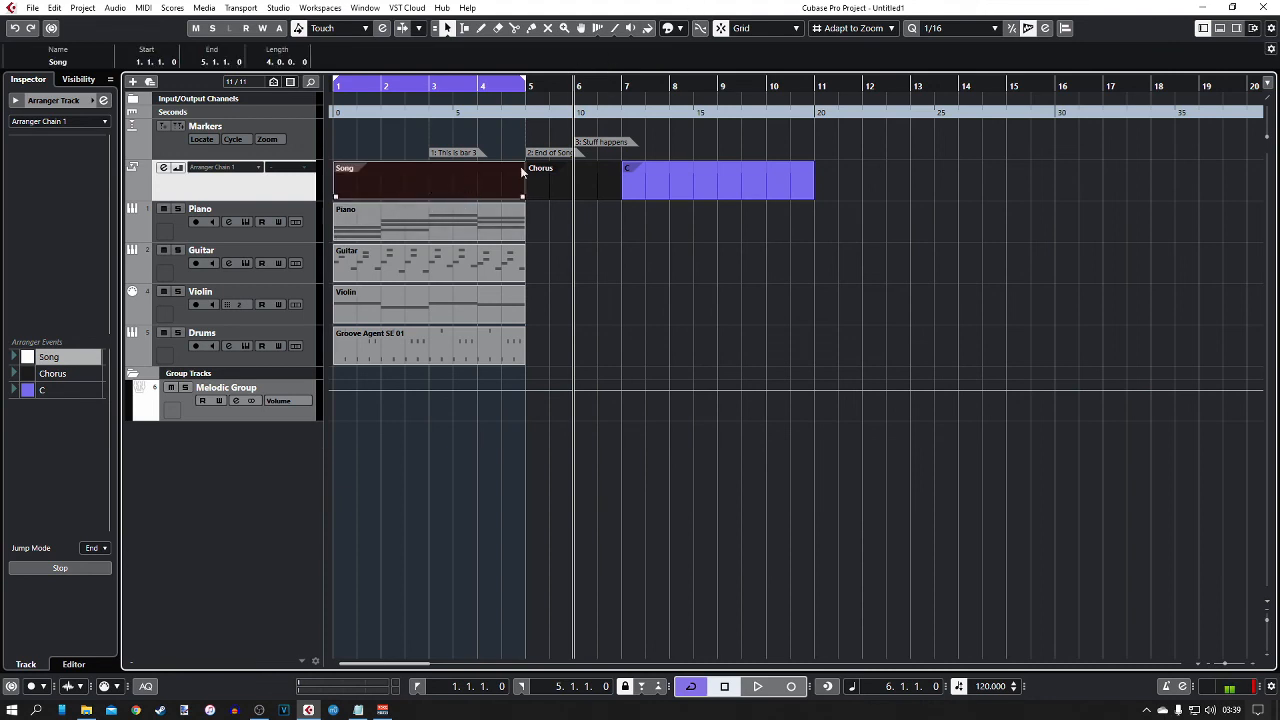
mouse_move(704, 44)
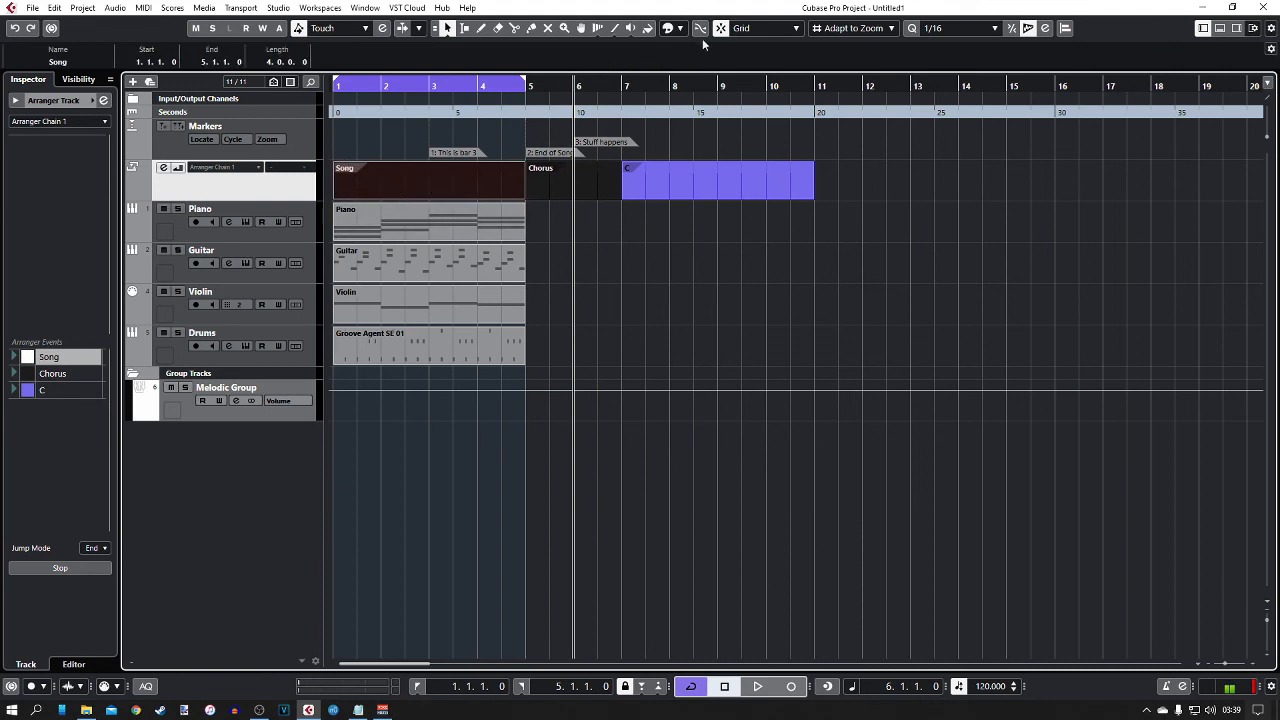
mouse_move(680, 28)
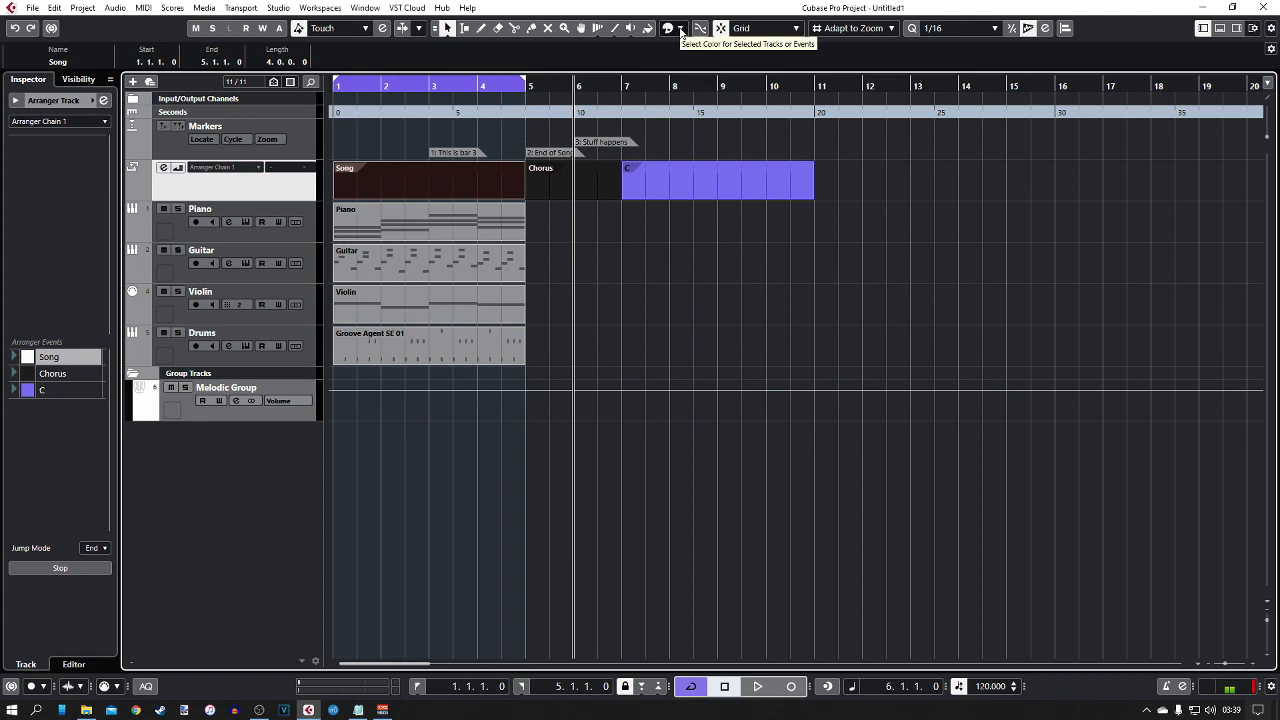
- Set the selected Song section's colour to blue from the Colorize palette
left_click(668, 28)
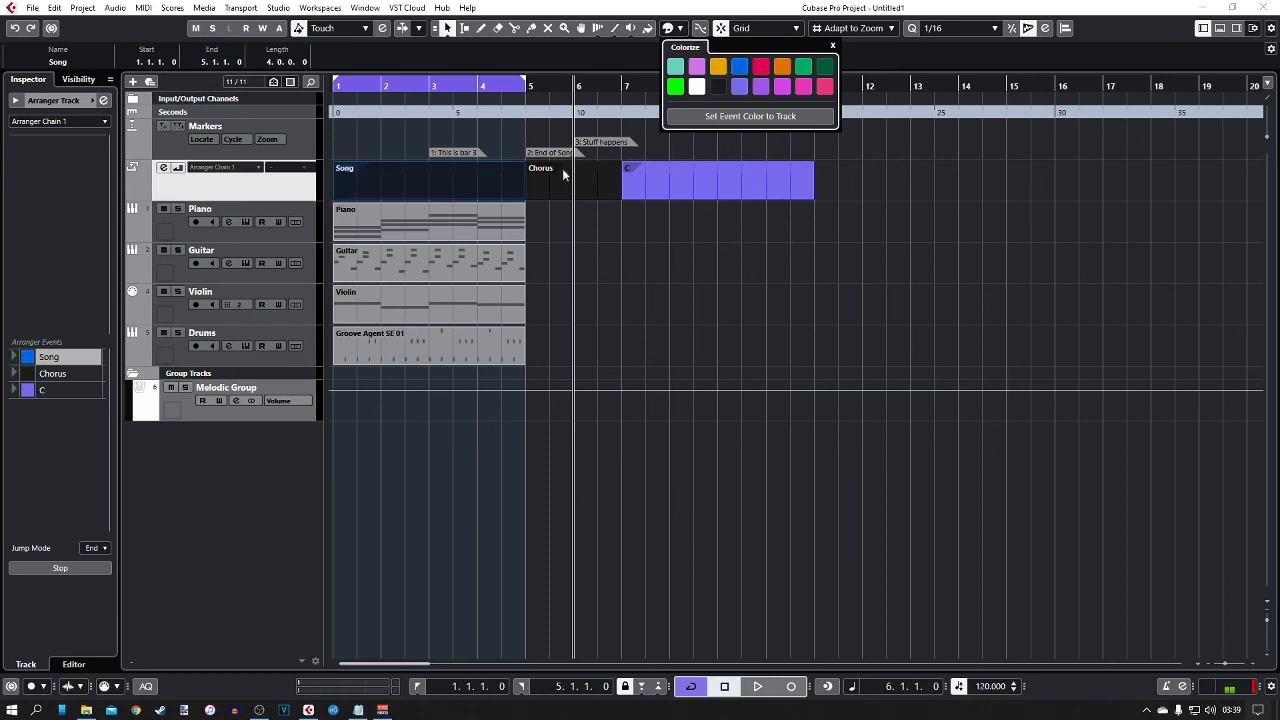
left_click(740, 66)
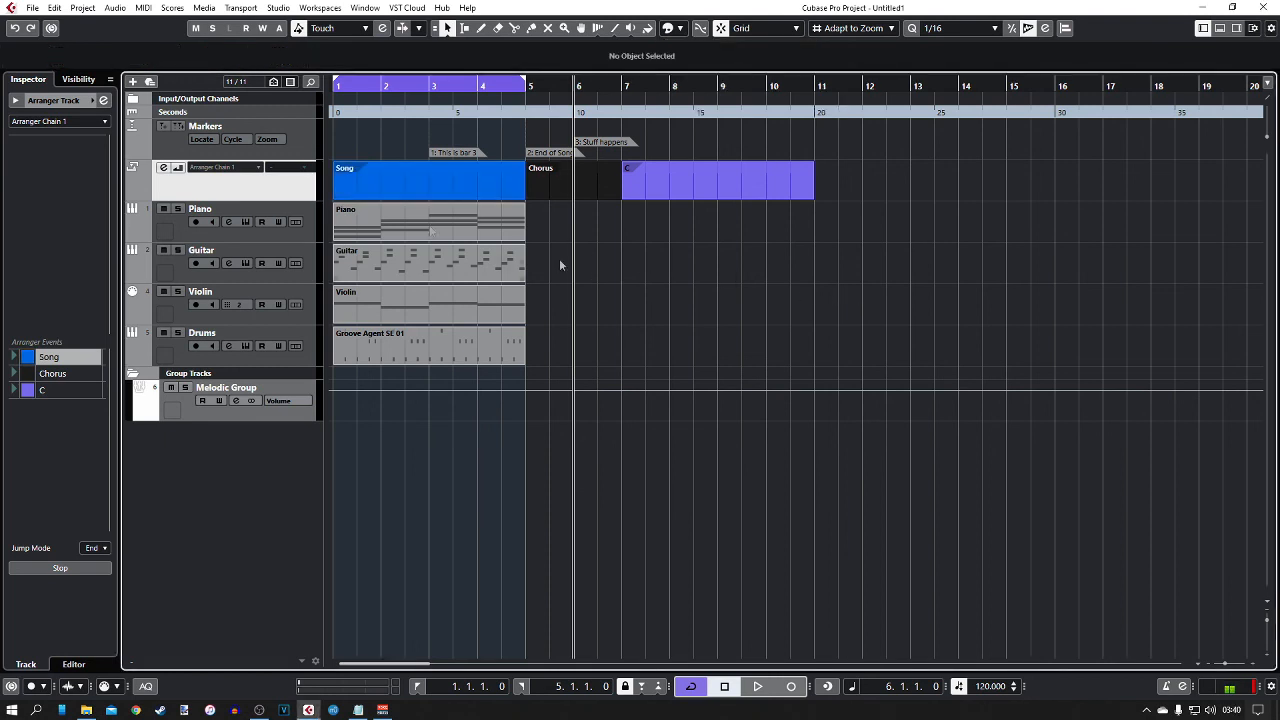
mouse_move(684, 290)
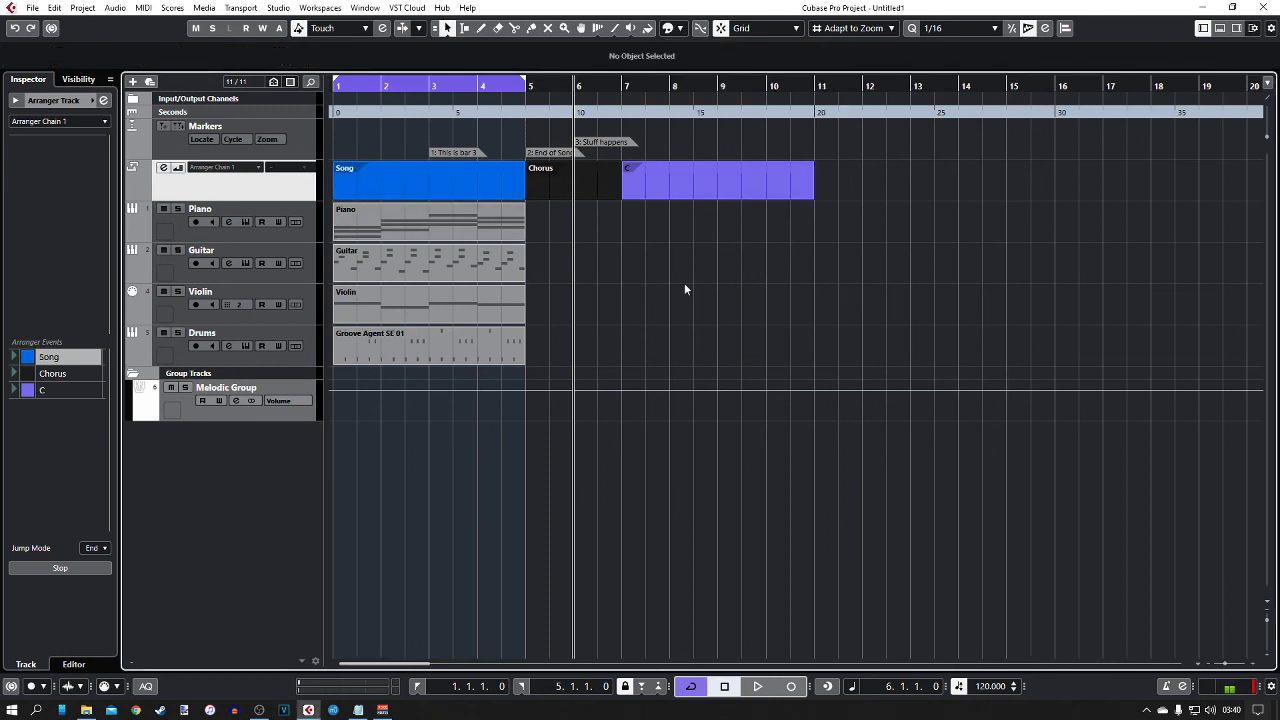